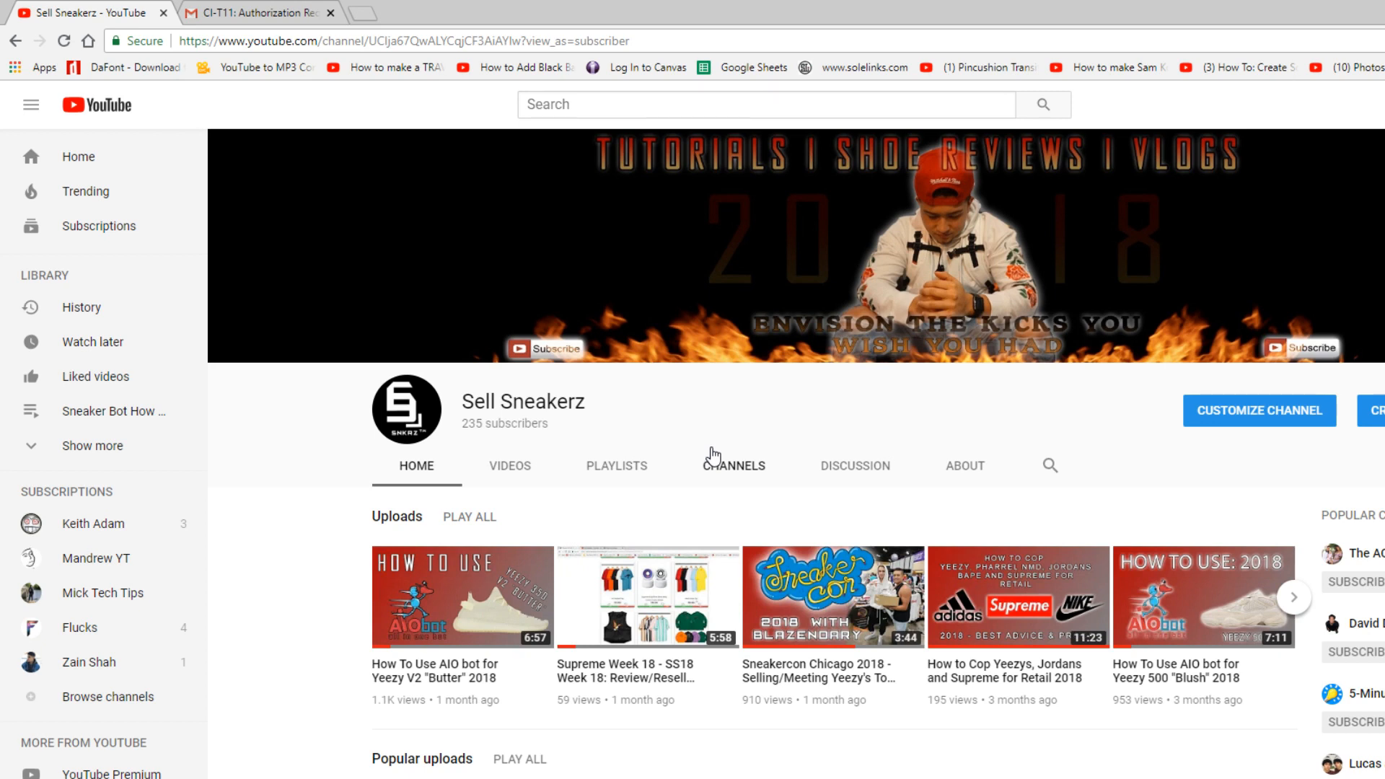
{"action": "mouse_move", "coordinate": [629, 430]}
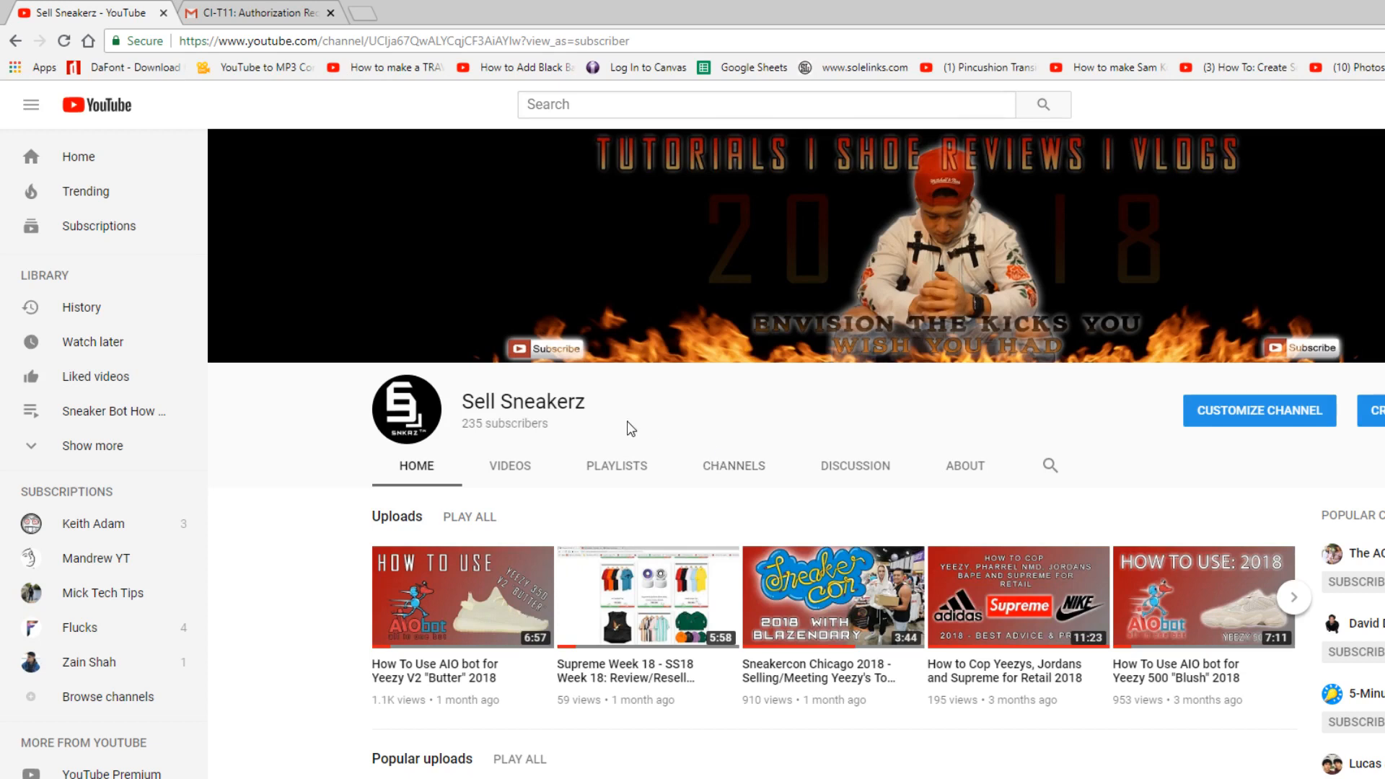
{"action": "mouse_move", "coordinate": [644, 417]}
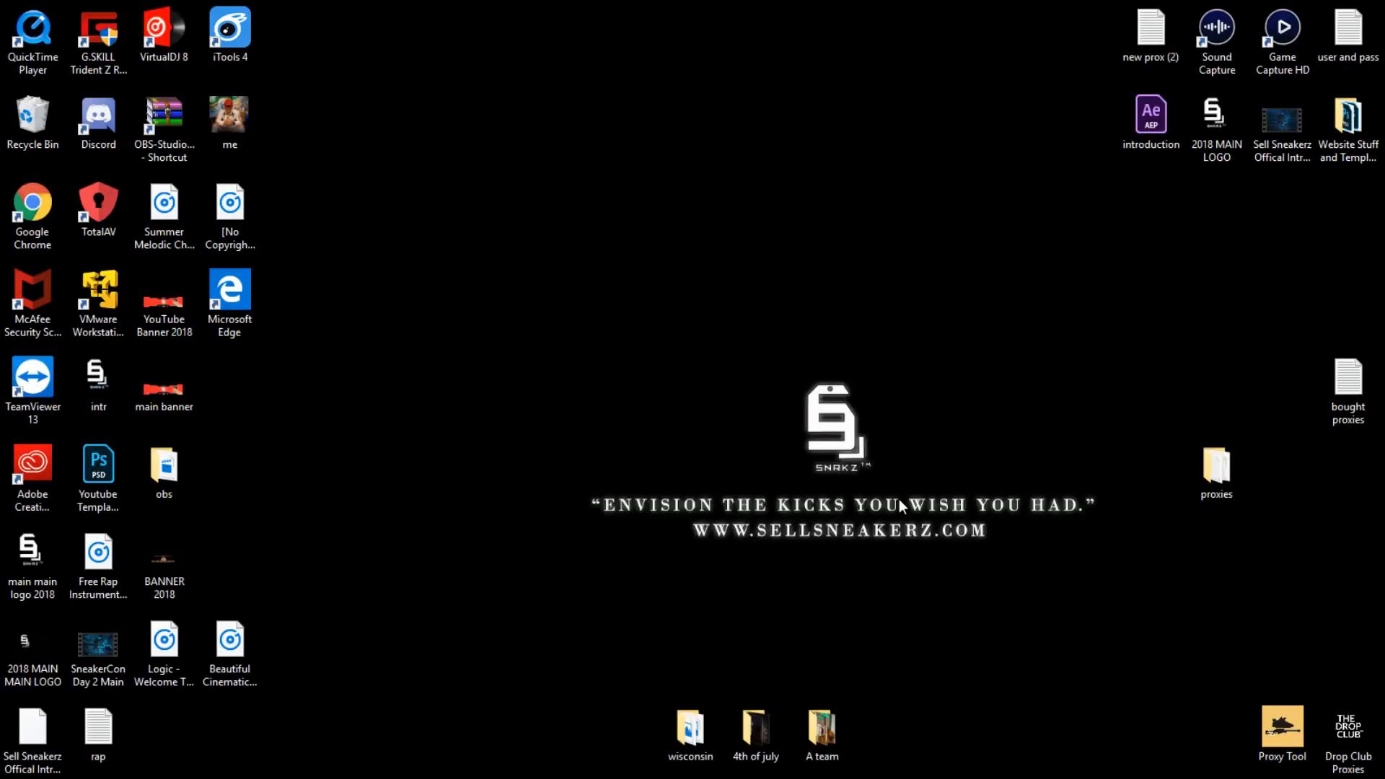
{"action": "mouse_move", "coordinate": [922, 566]}
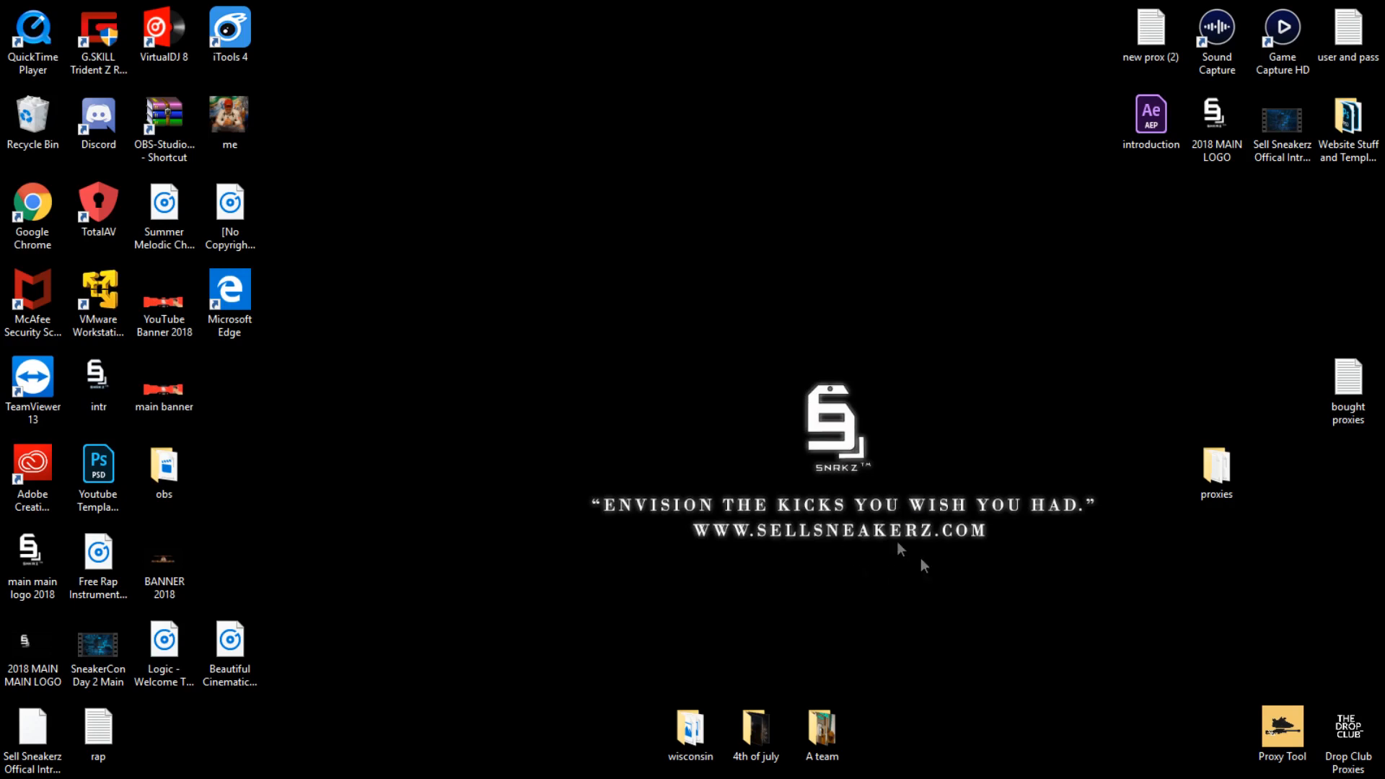
{"action": "mouse_move", "coordinate": [1153, 642]}
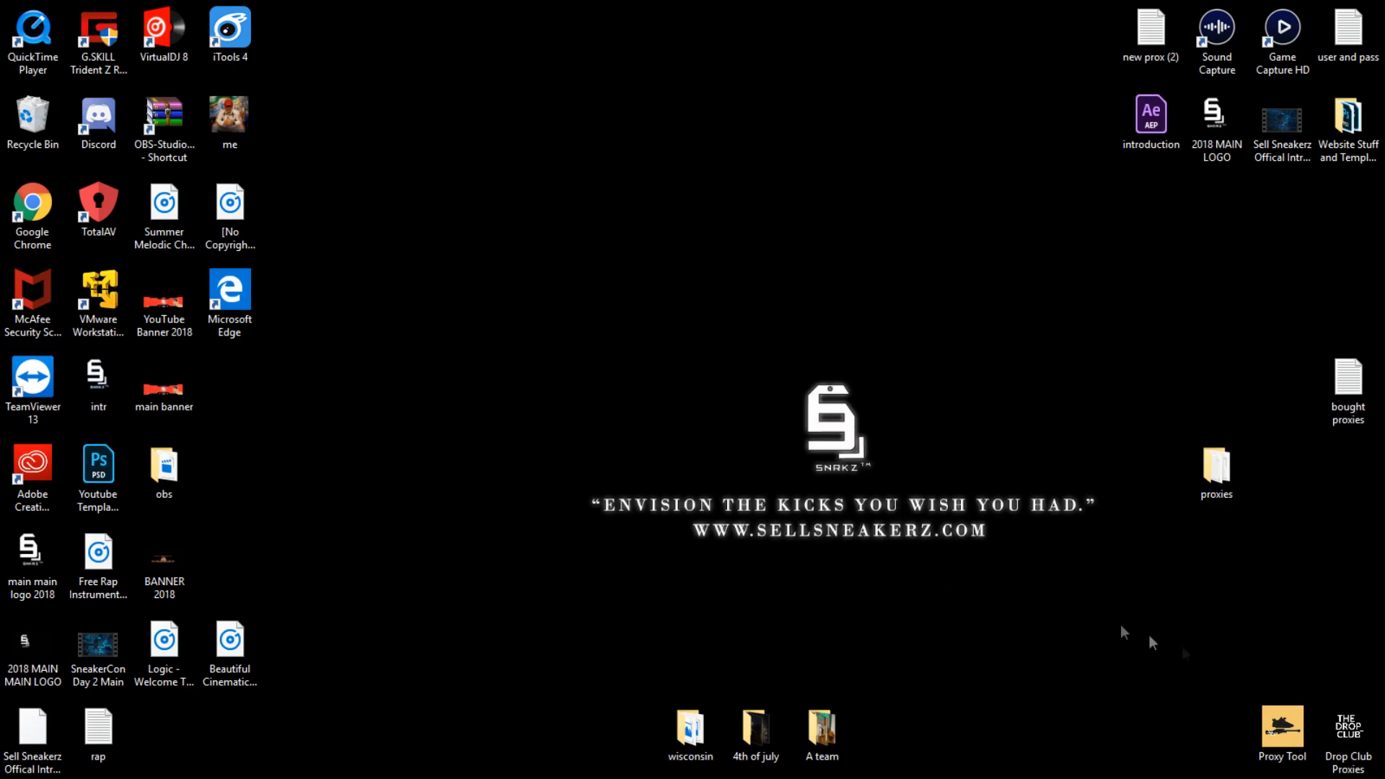
{"action": "mouse_move", "coordinate": [1154, 642]}
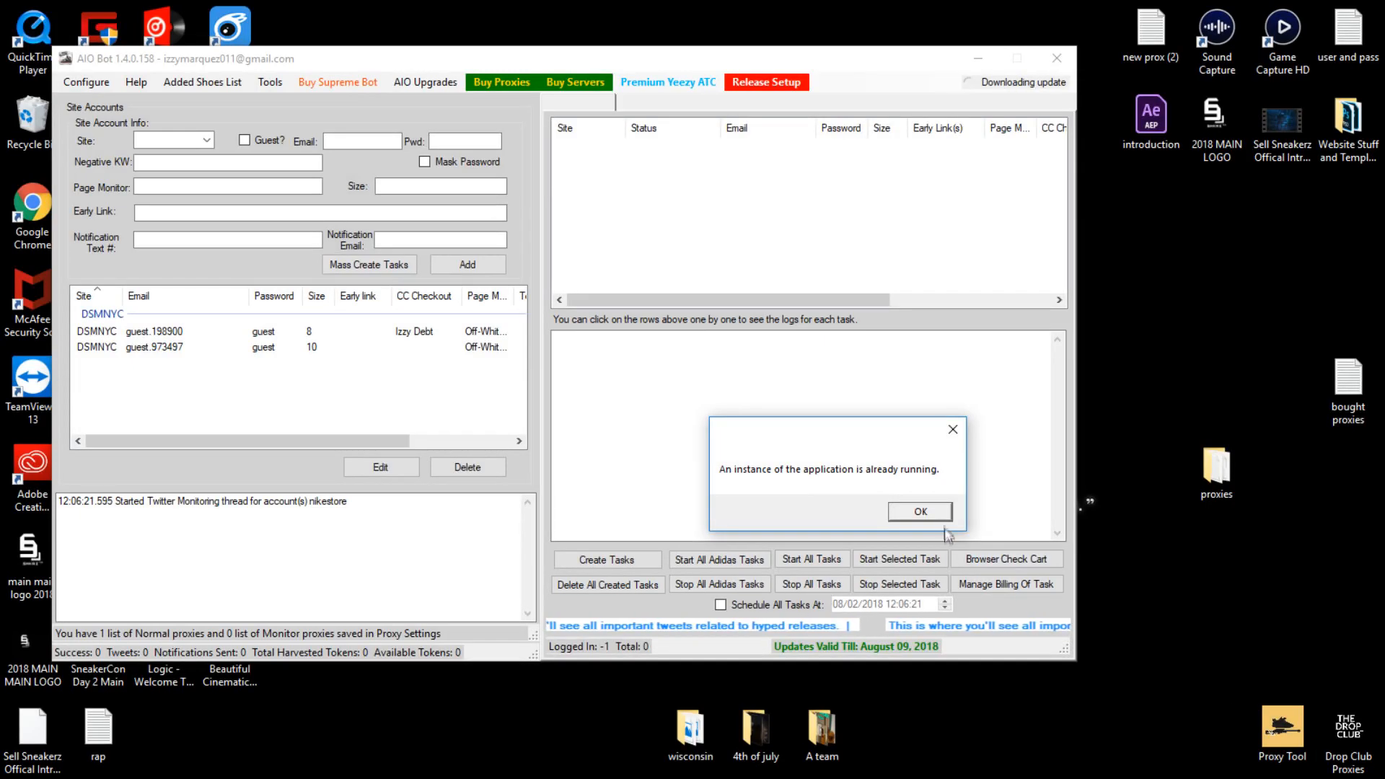
- Dismiss the already-running warning and install the 1.4.0.160 update immediately
{"action": "left_click", "coordinate": [918, 511]}
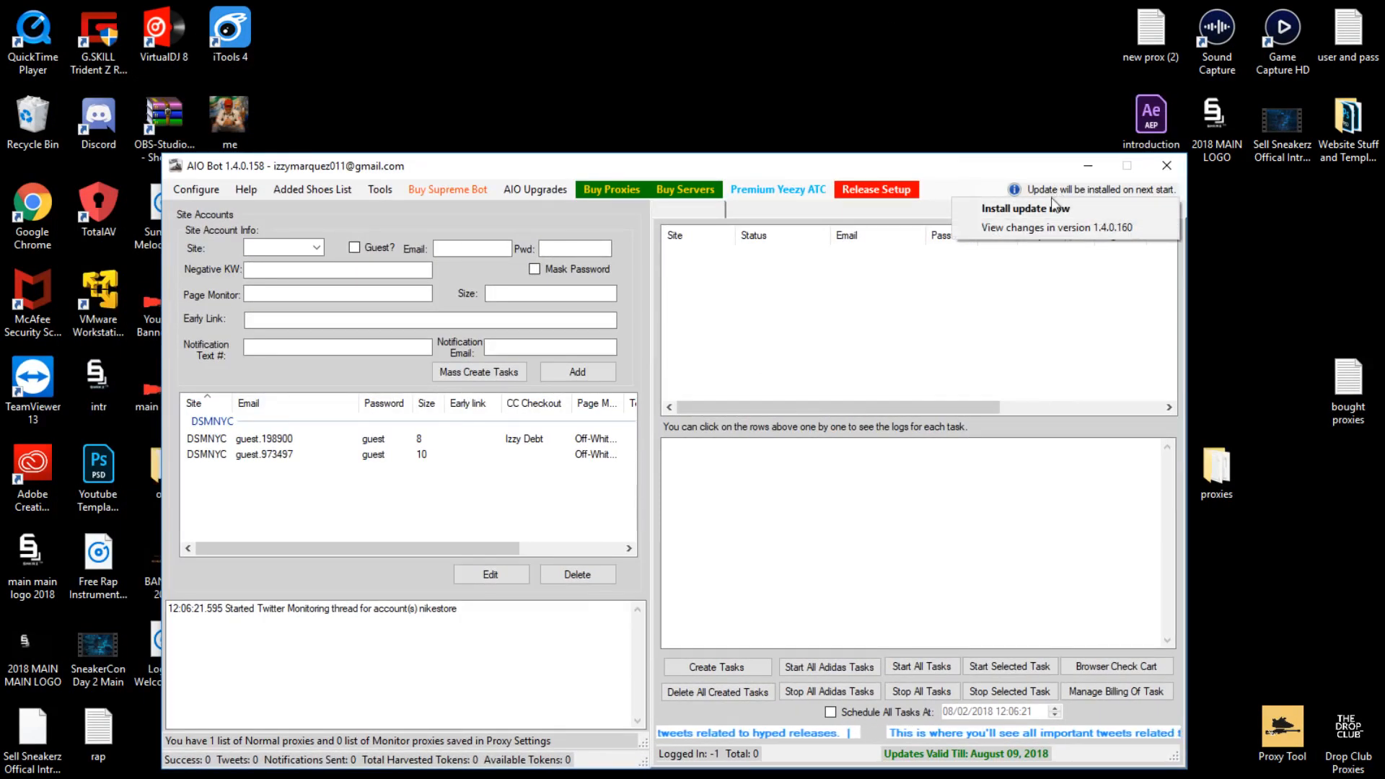
{"action": "left_click", "coordinate": [1024, 207]}
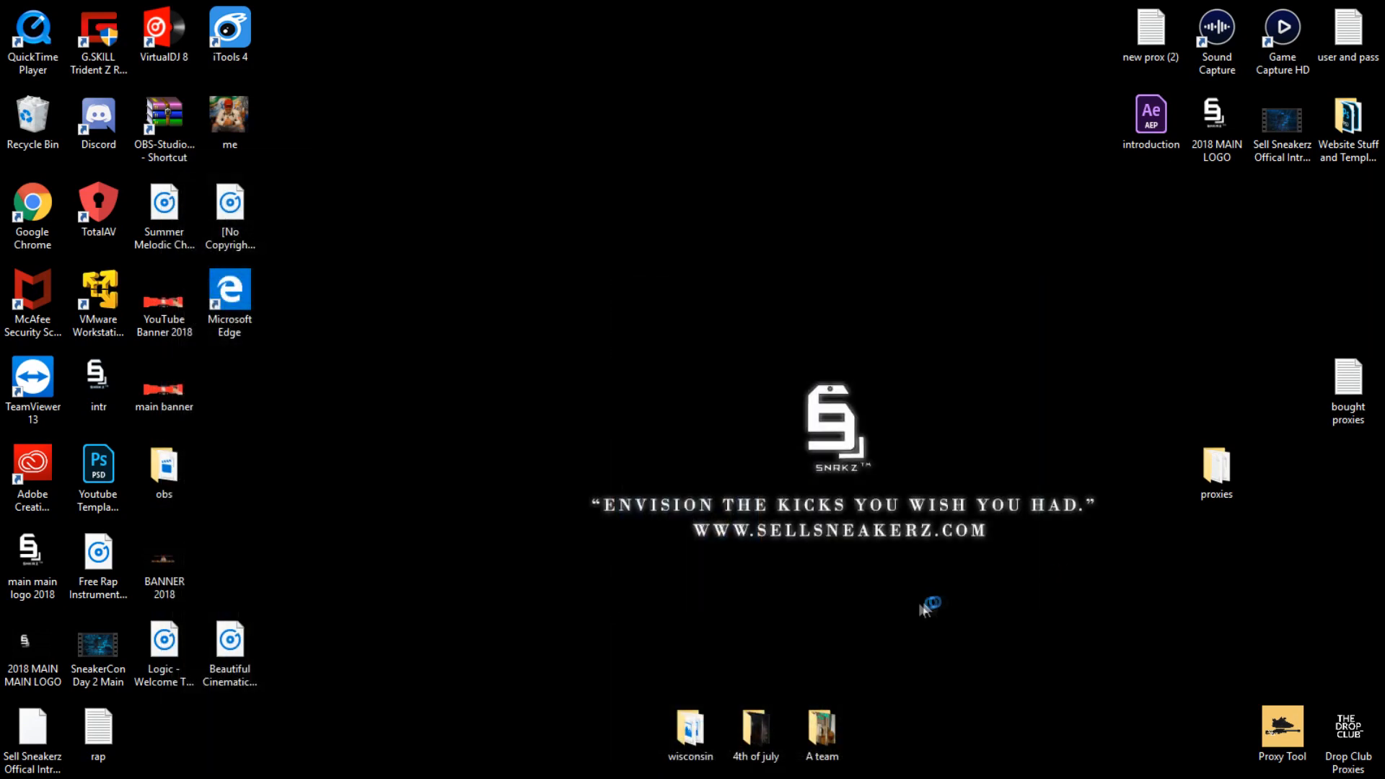
{"action": "mouse_move", "coordinate": [945, 587]}
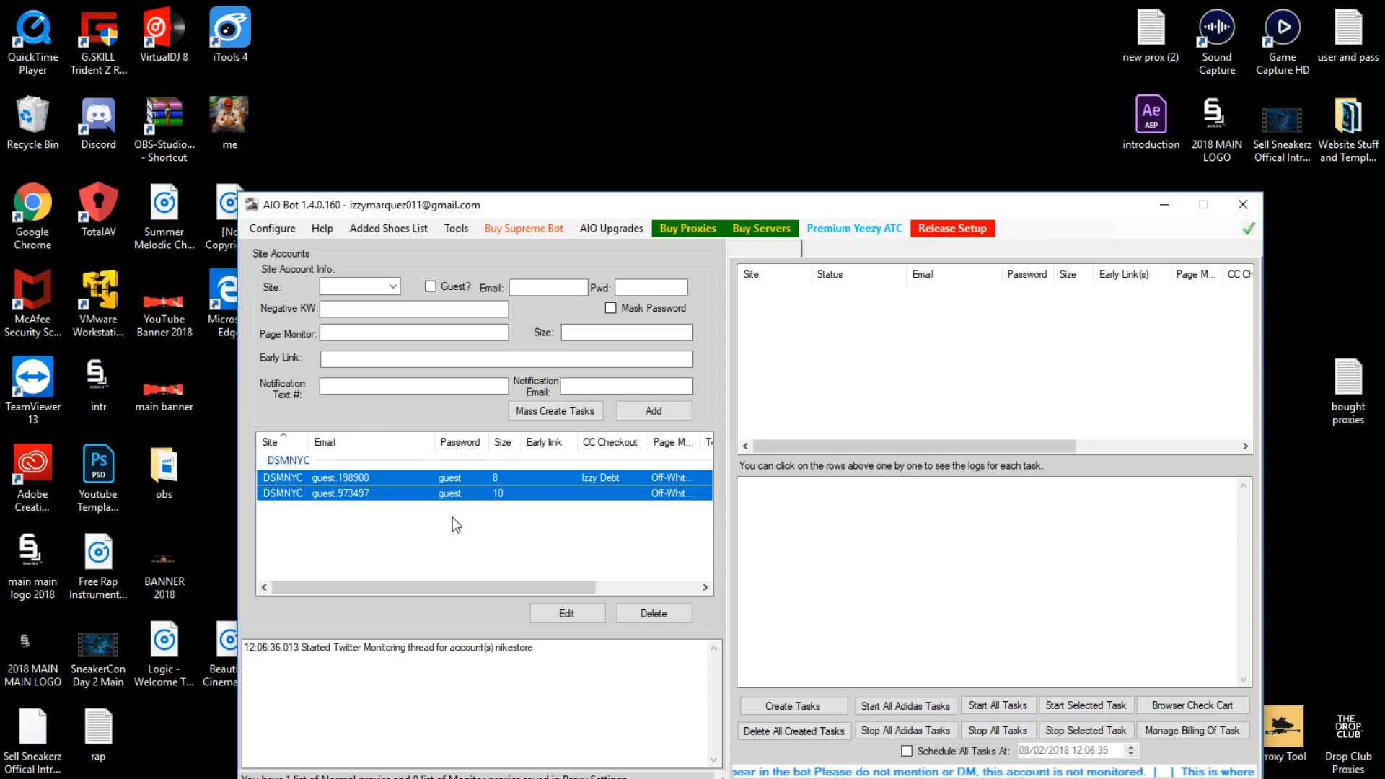
- Select DSMNYC as the new task's site
{"action": "left_click", "coordinate": [391, 285]}
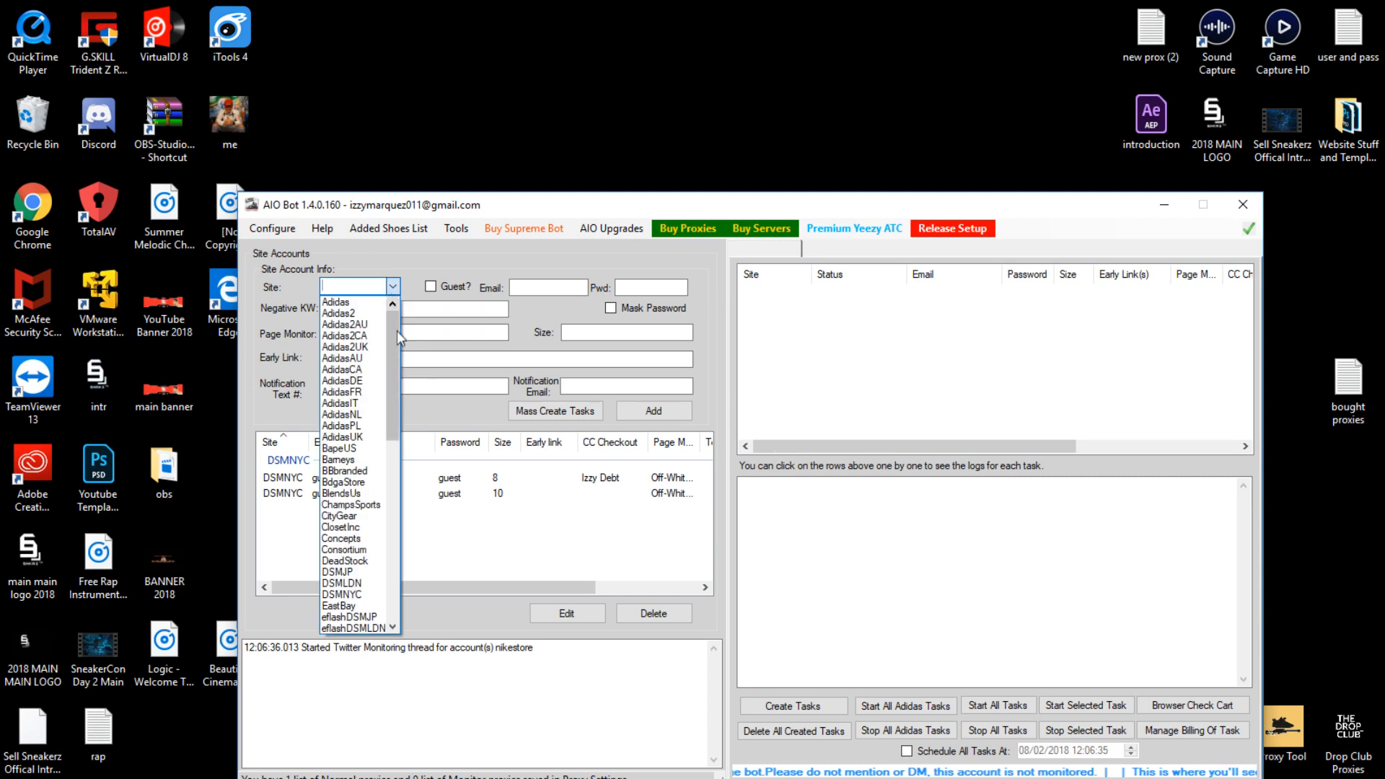
{"action": "scroll", "scroll_direction": "down", "scroll_amount": 3}
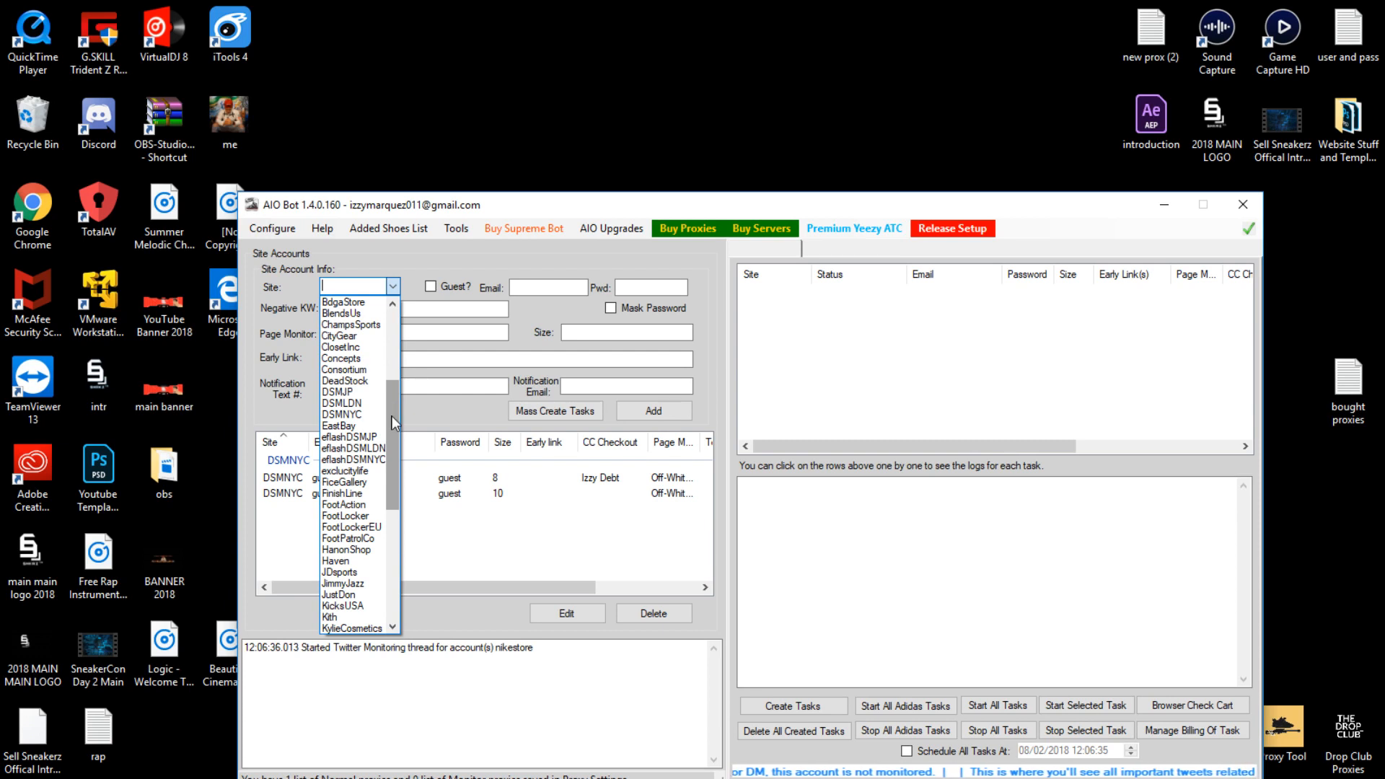
{"action": "scroll", "scroll_direction": "up", "scroll_amount": 3}
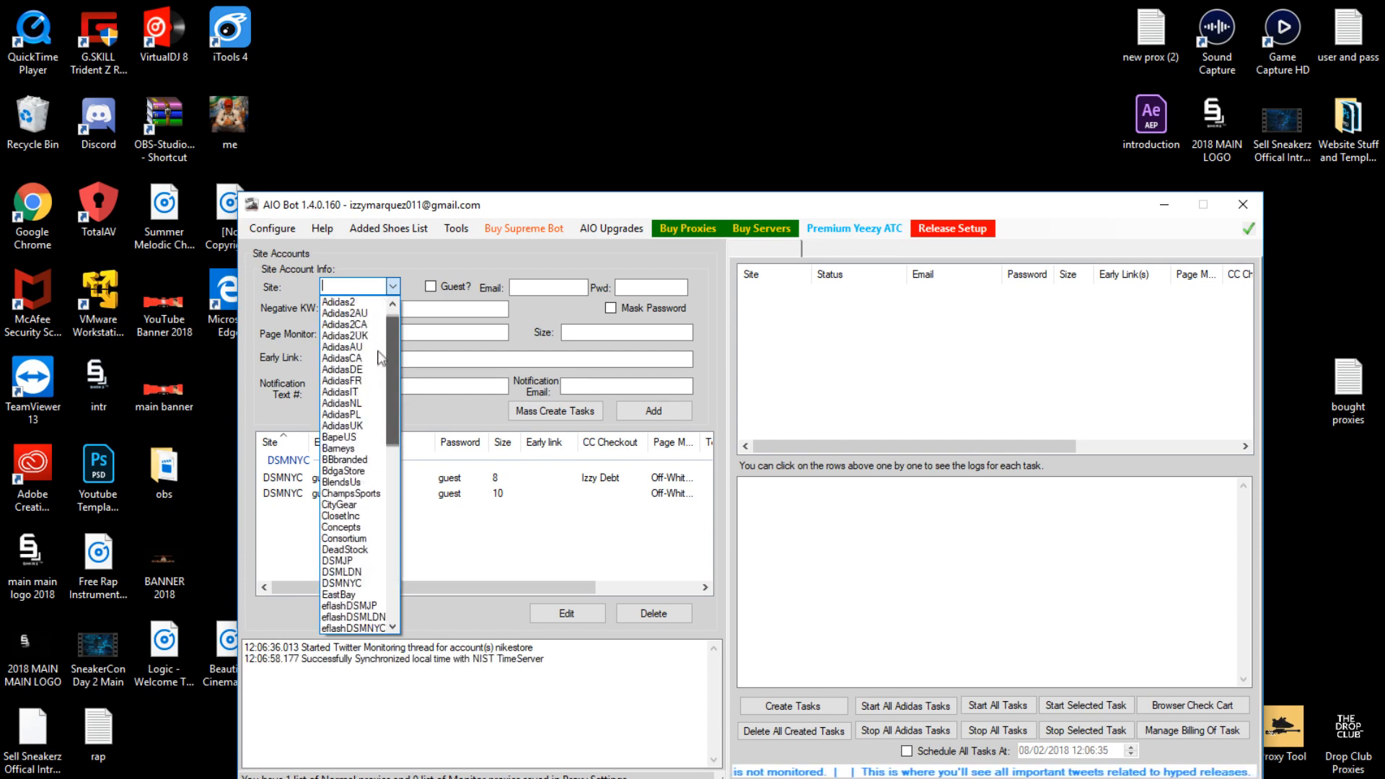
{"action": "scroll", "scroll_direction": "down", "scroll_amount": 3}
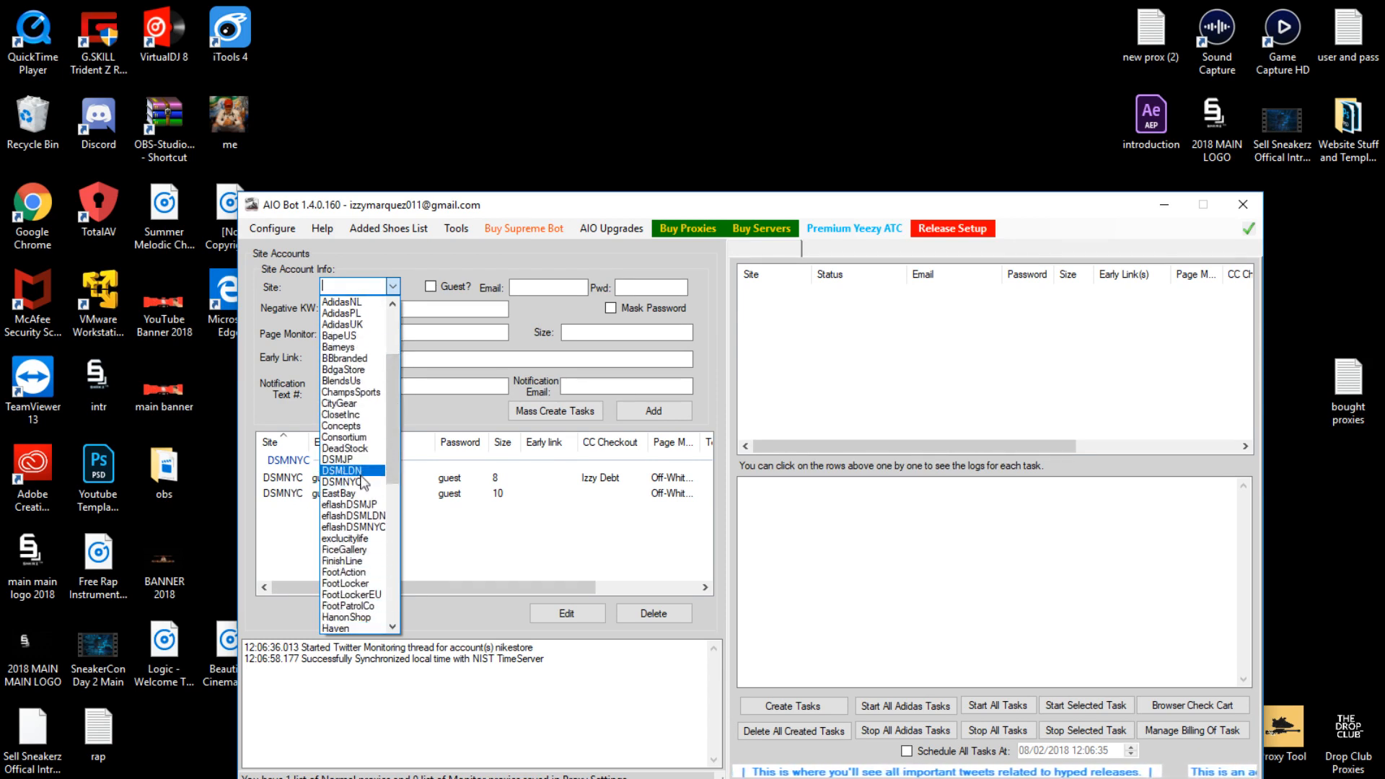
{"action": "left_click", "coordinate": [350, 482]}
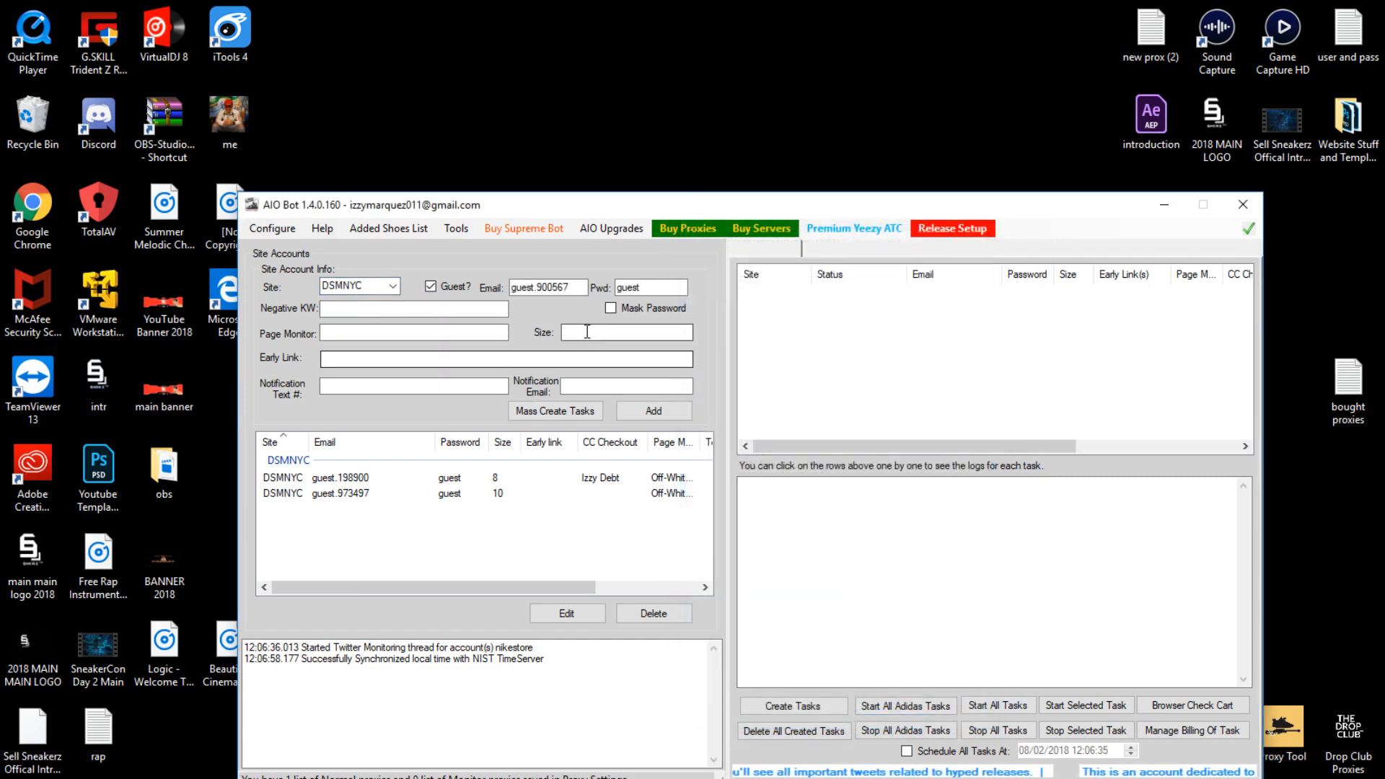
- Add the guest task with size 9, presto page monitor and negative keyword xxx
{"action": "left_click", "coordinate": [627, 332]}
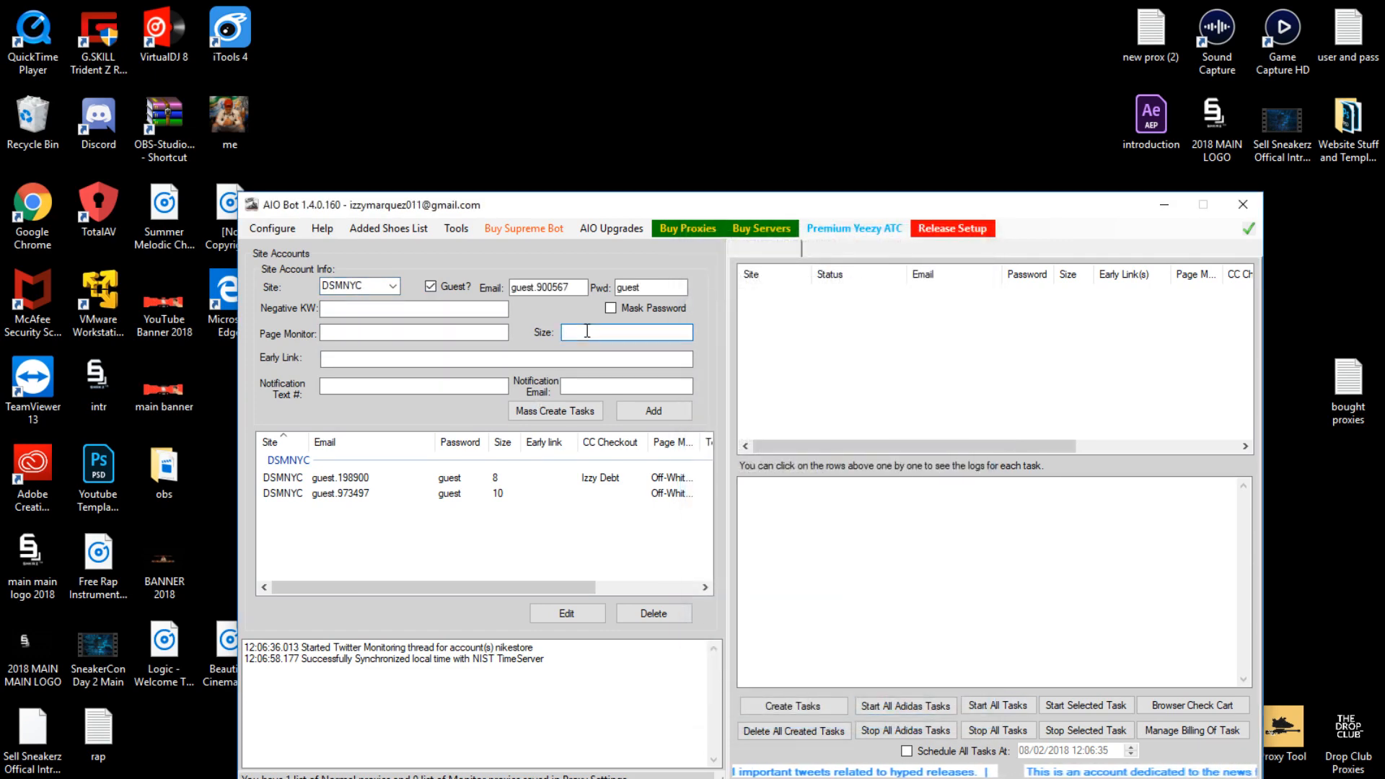
{"action": "type", "text": "9"}
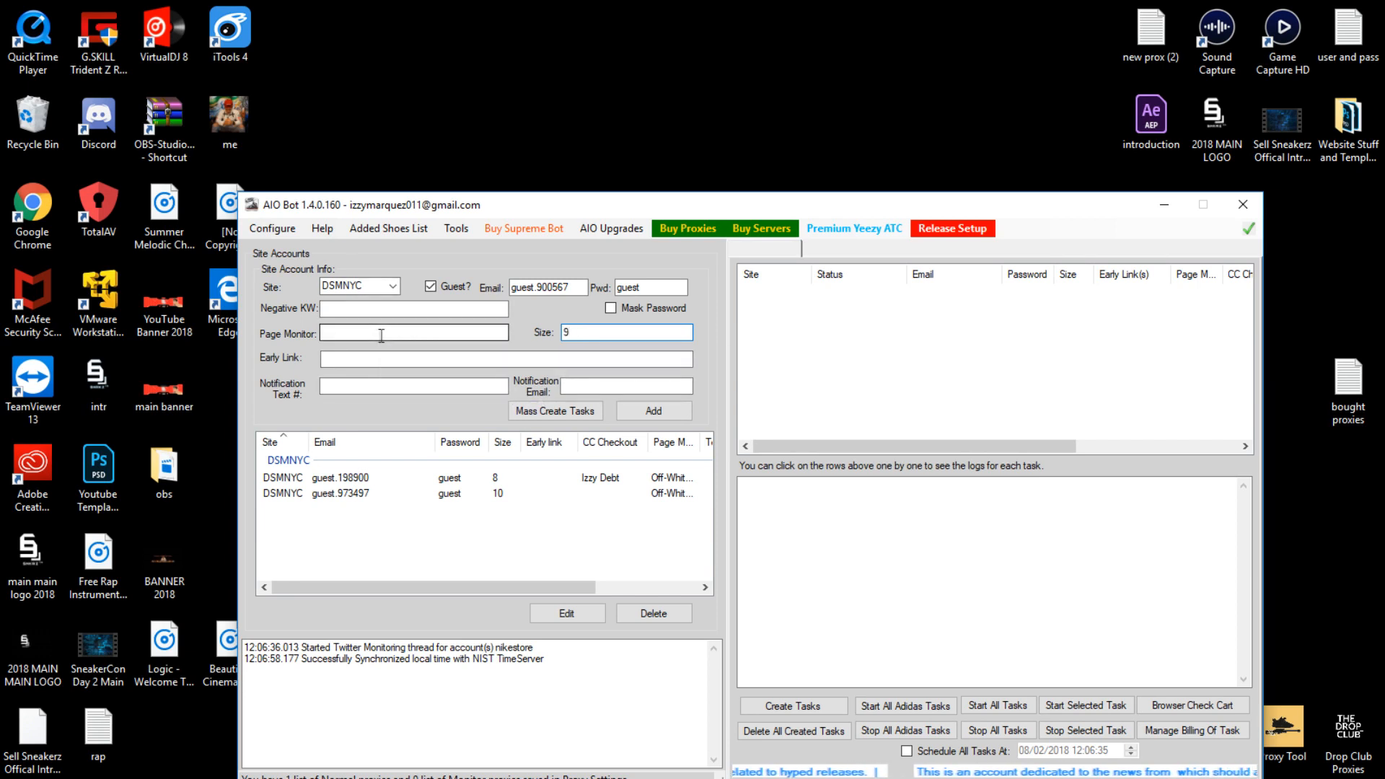
{"action": "left_click", "coordinate": [412, 332]}
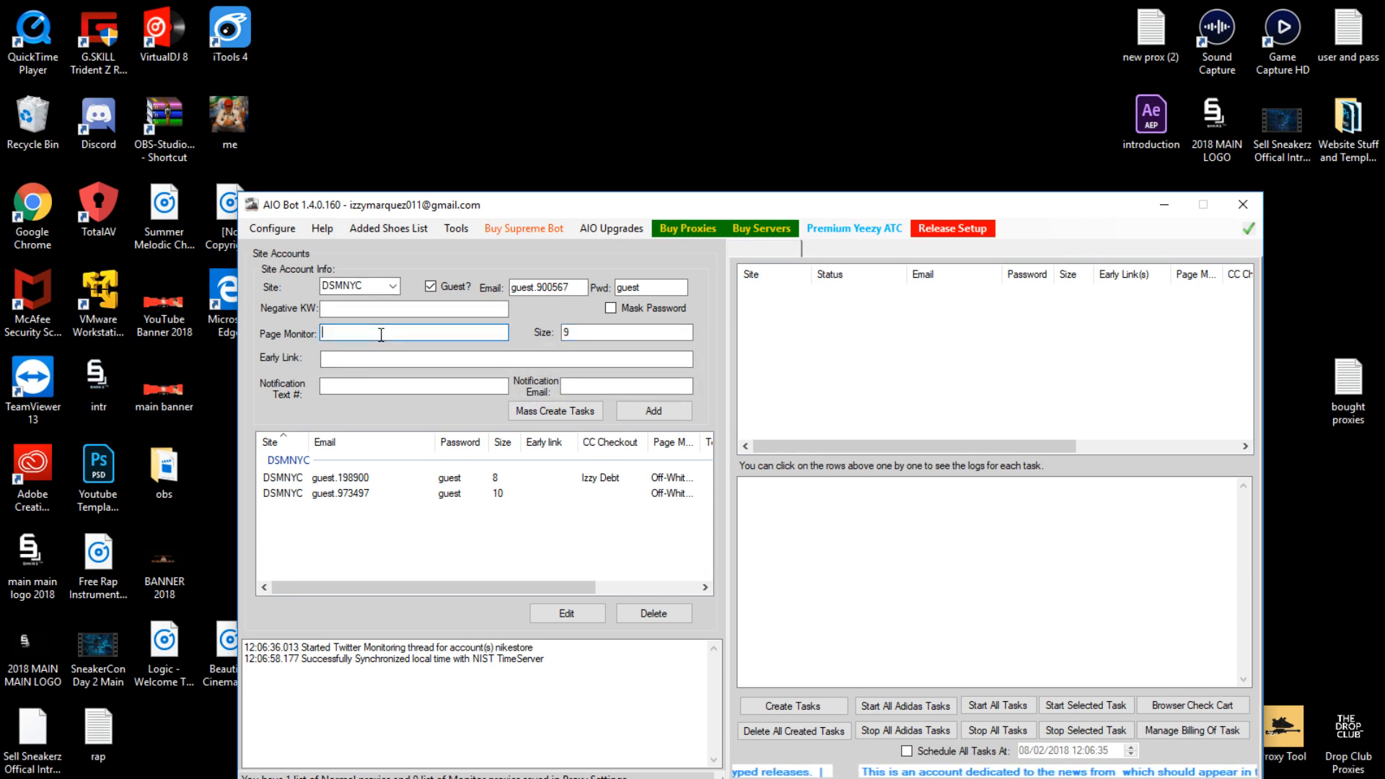
{"action": "type", "text": "presdt"}
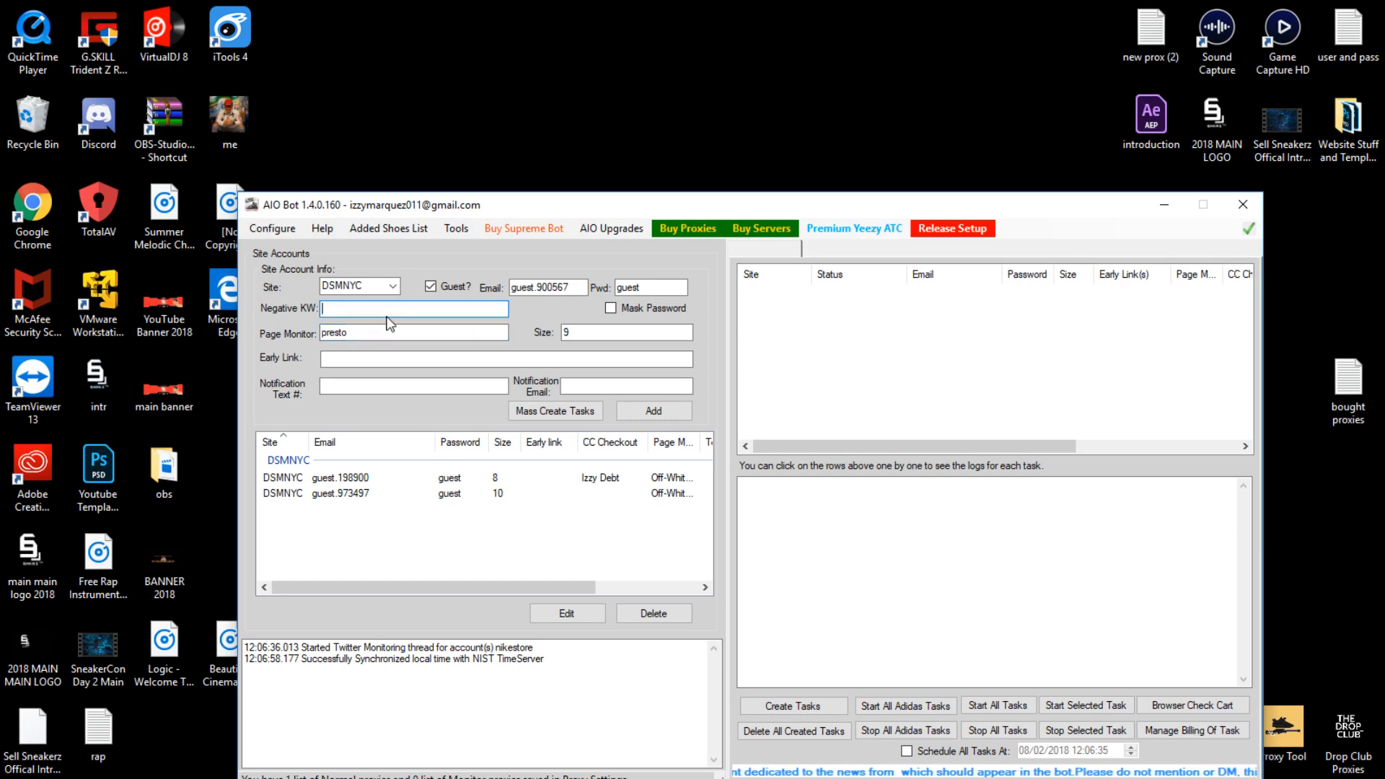
{"action": "type", "text": "xxx"}
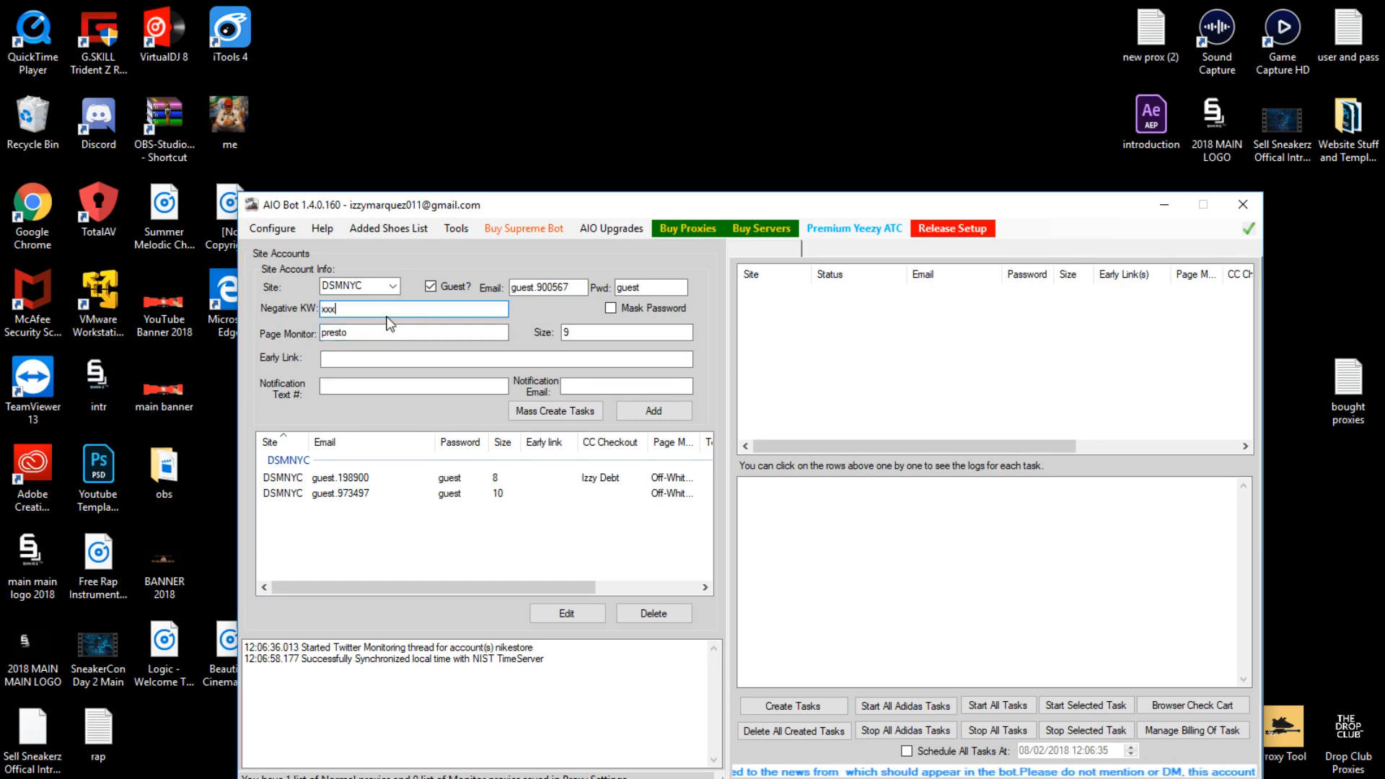
{"action": "left_click", "coordinate": [652, 411]}
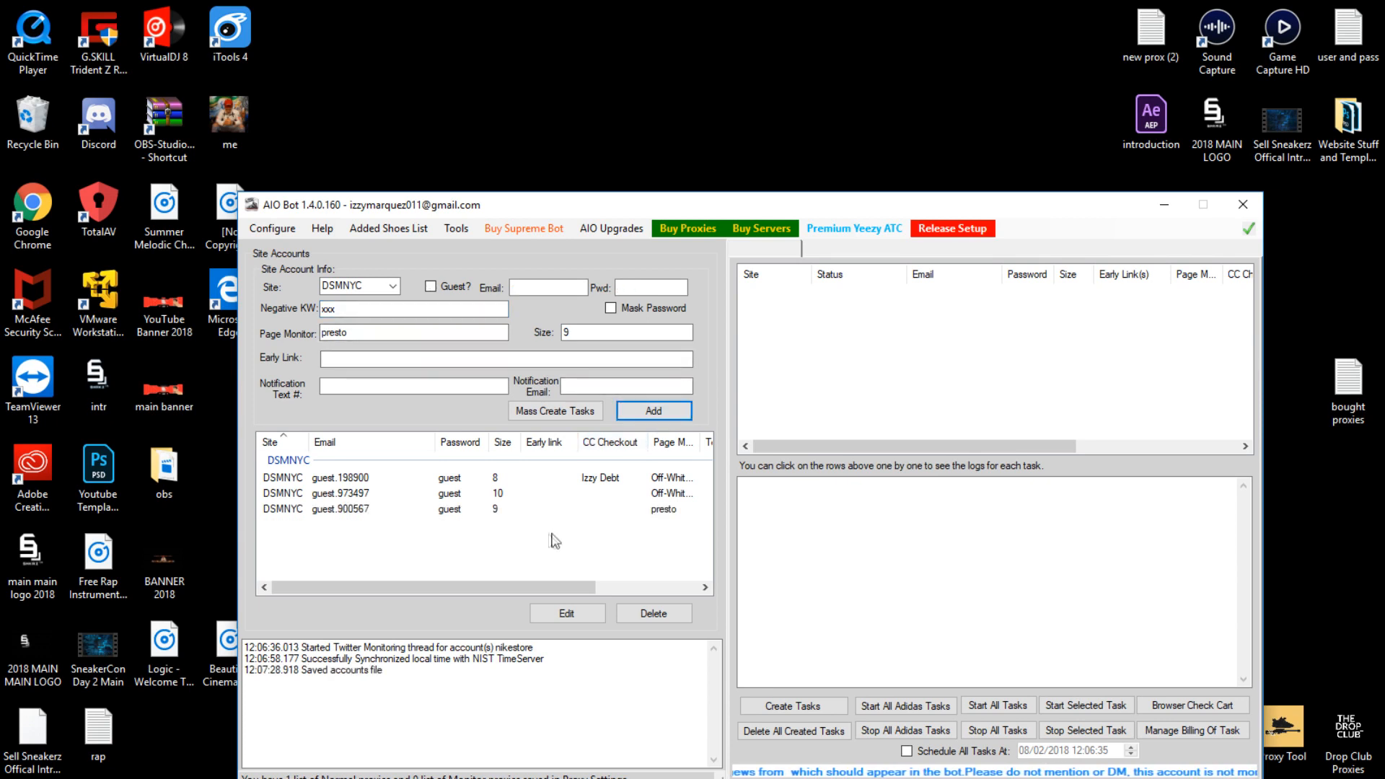
{"action": "right_click", "coordinate": [398, 509]}
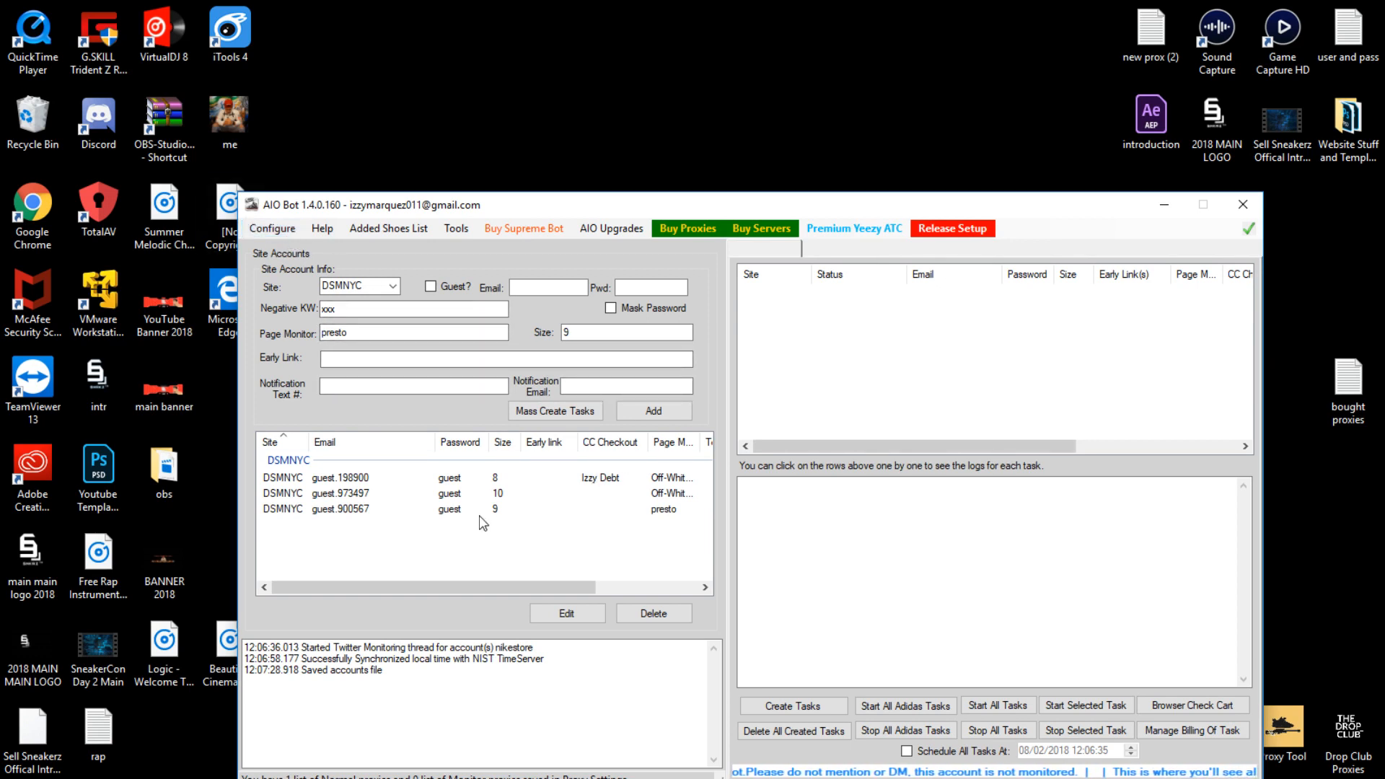
- Save the Proxy Settings so the normal list of 11 proxies is enabled
{"action": "left_click", "coordinate": [272, 228]}
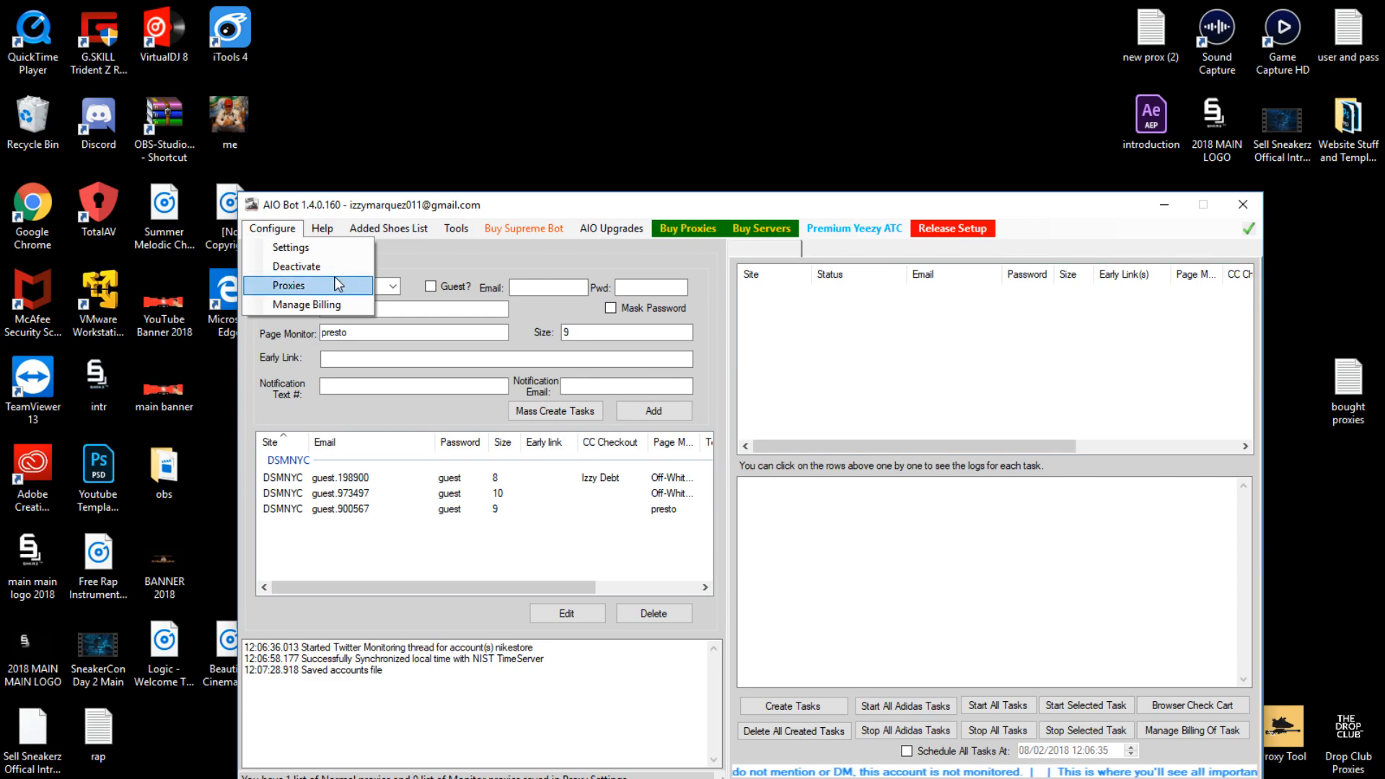
{"action": "left_click", "coordinate": [289, 284]}
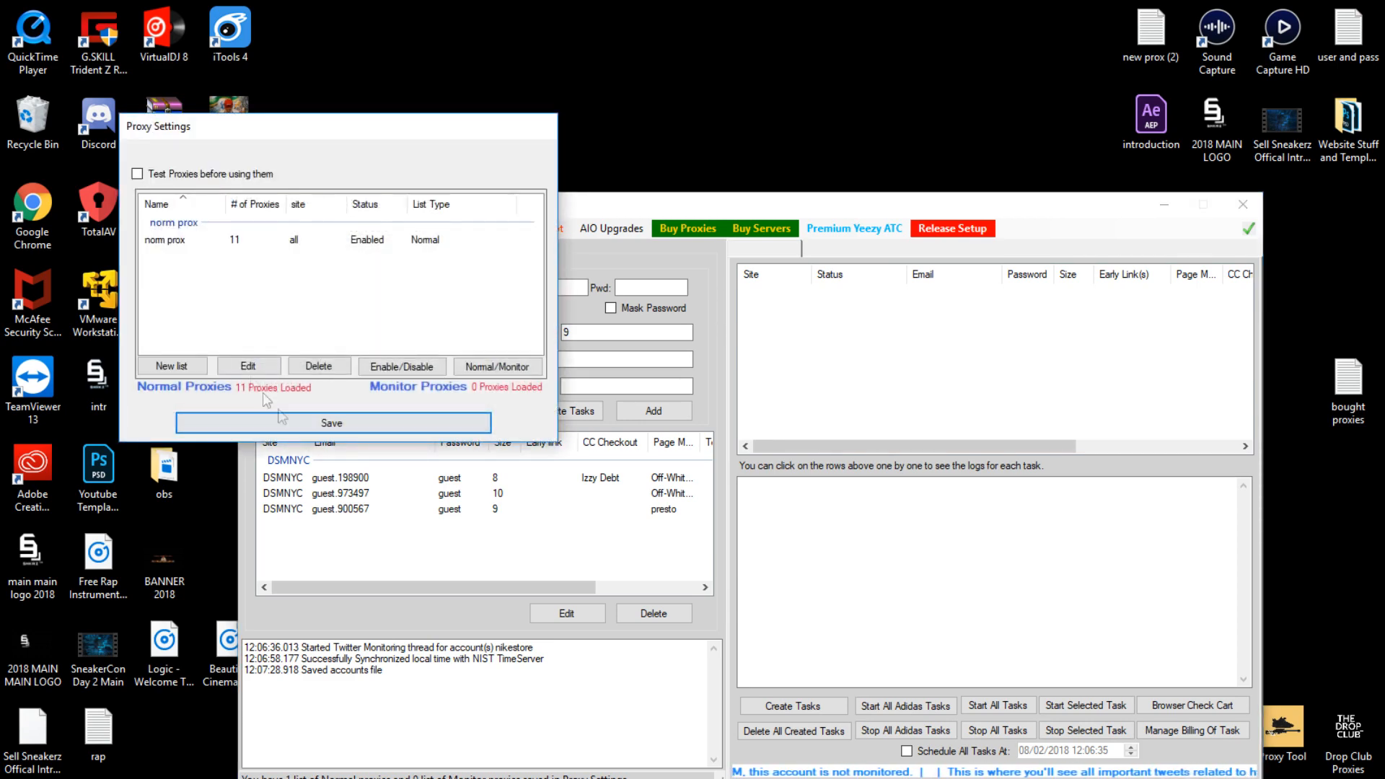
{"action": "mouse_move", "coordinate": [323, 288]}
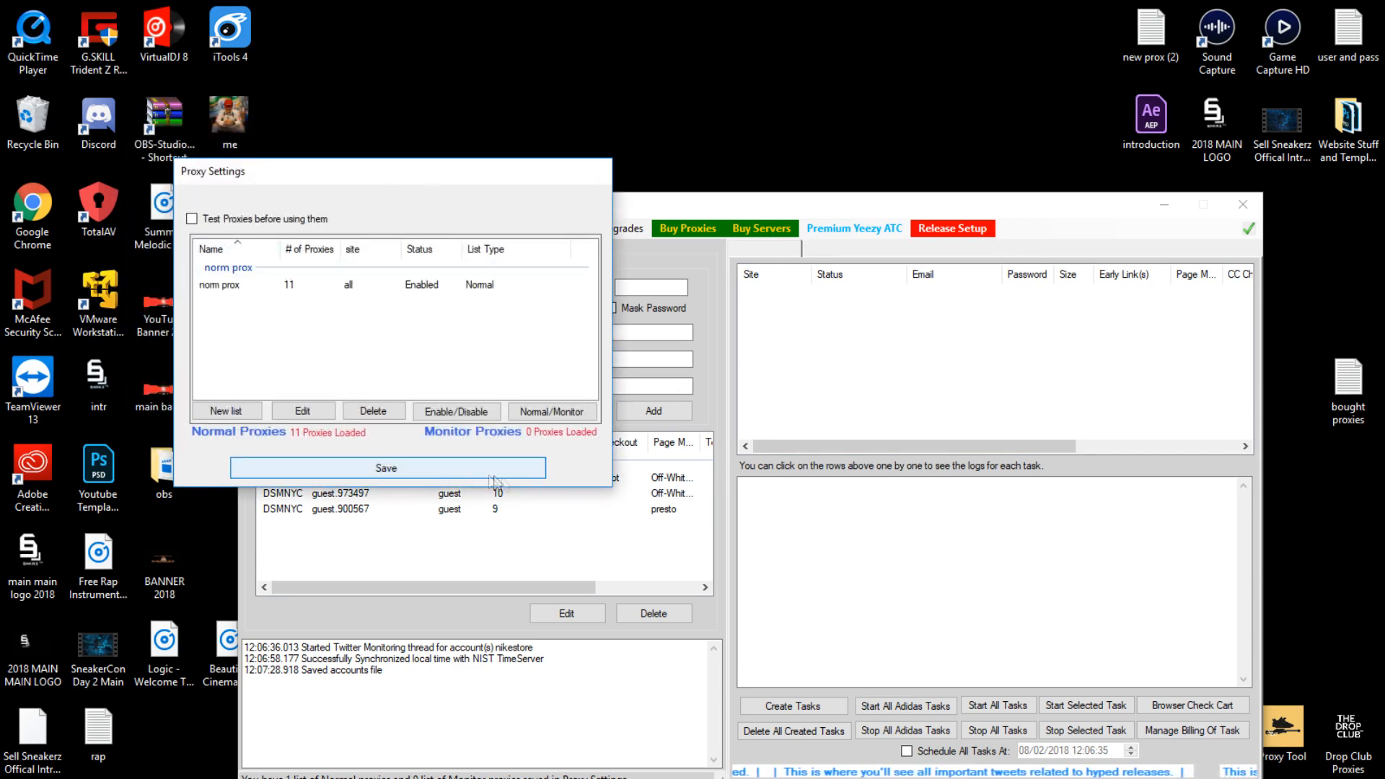
{"action": "mouse_move", "coordinate": [226, 411]}
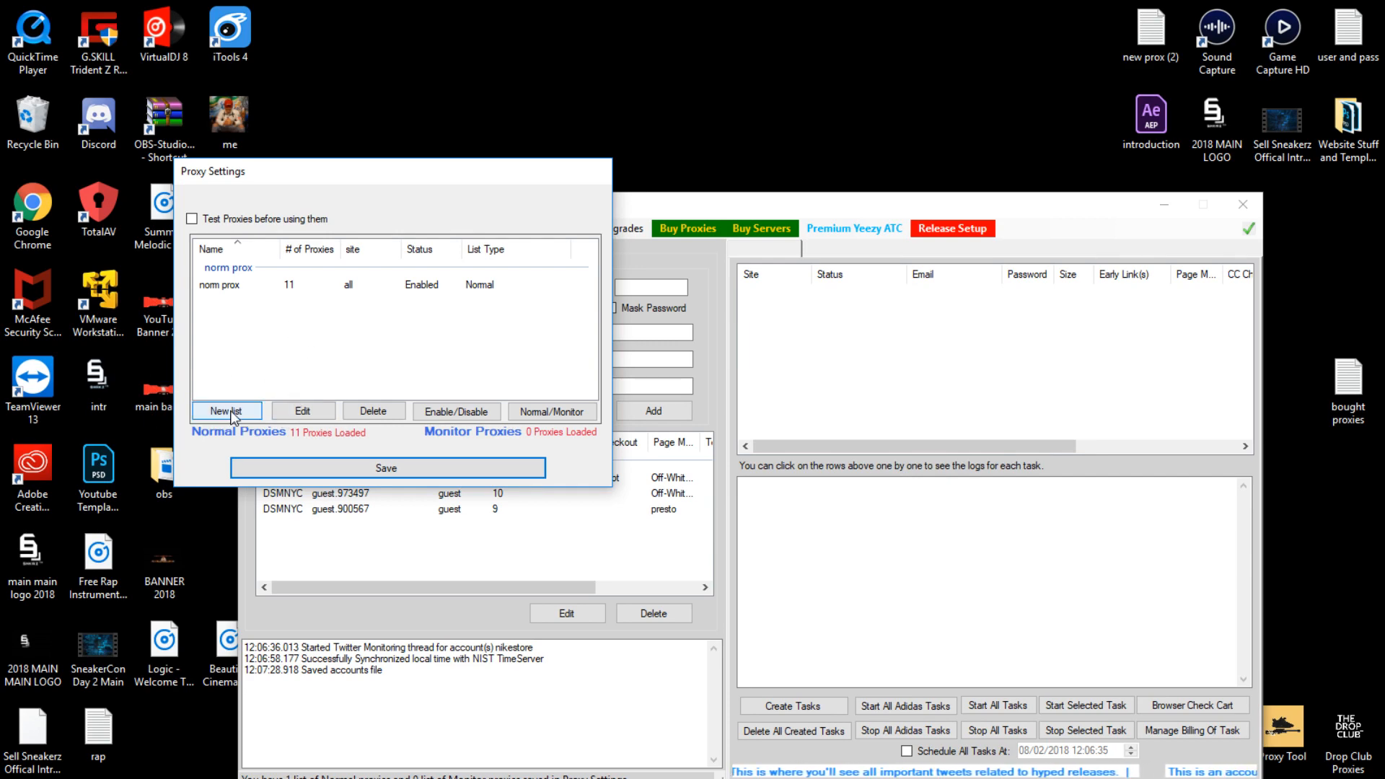
{"action": "mouse_move", "coordinate": [397, 373]}
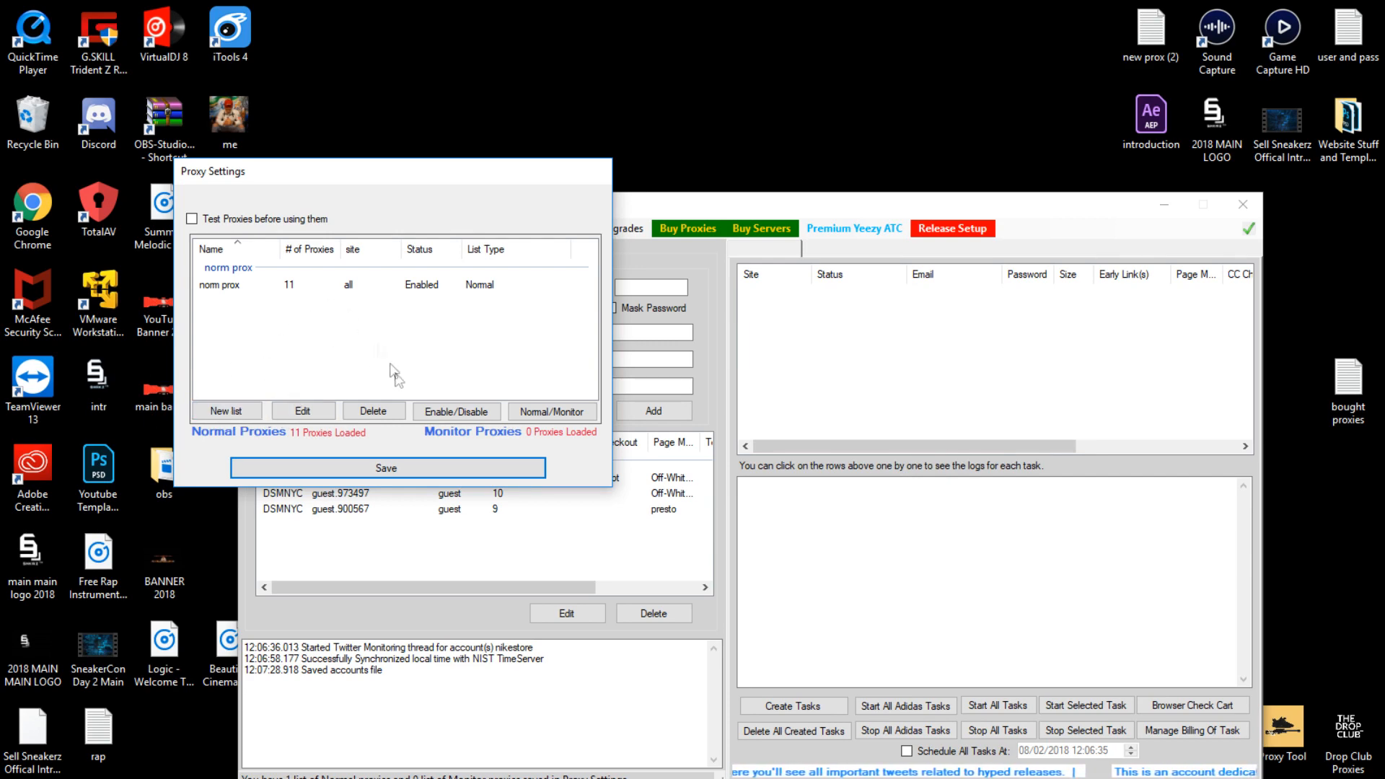
{"action": "left_click", "coordinate": [386, 469]}
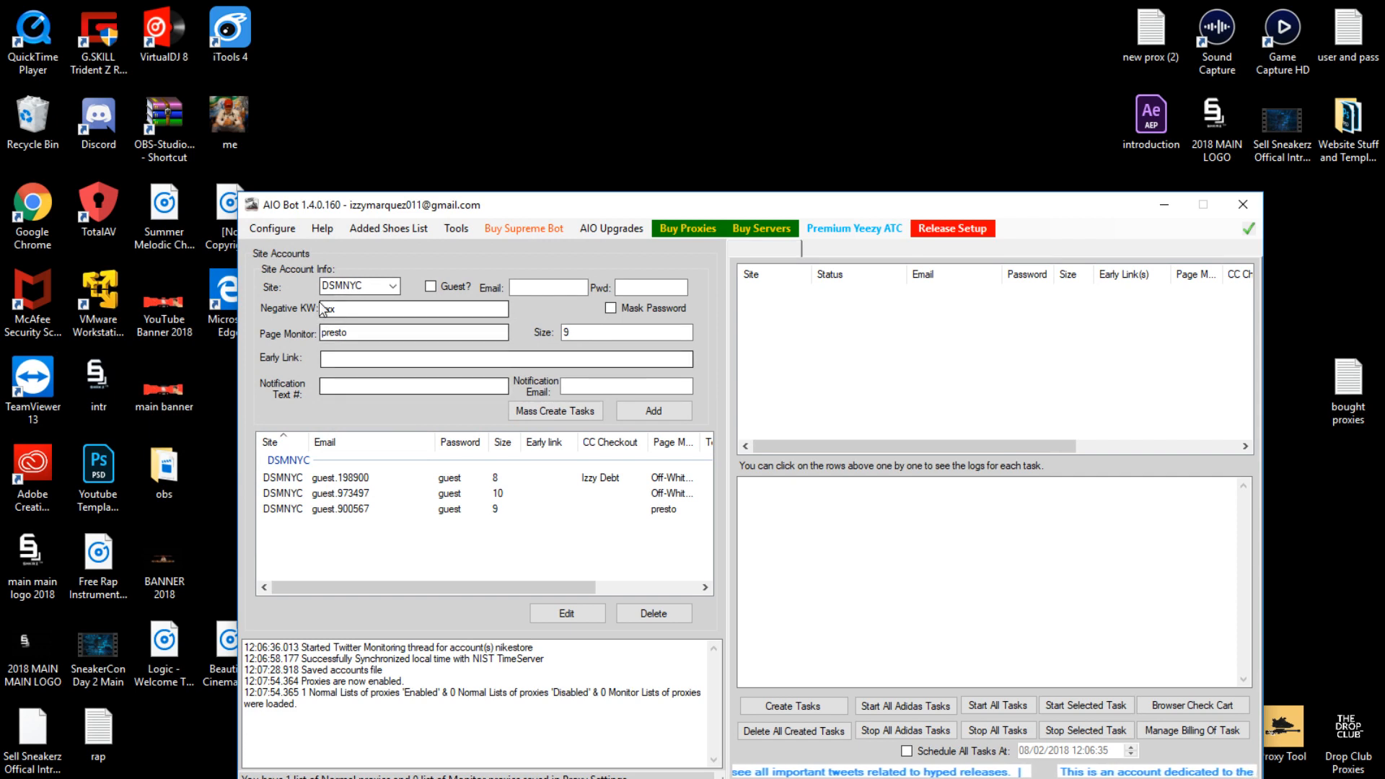
{"action": "left_click", "coordinate": [272, 228]}
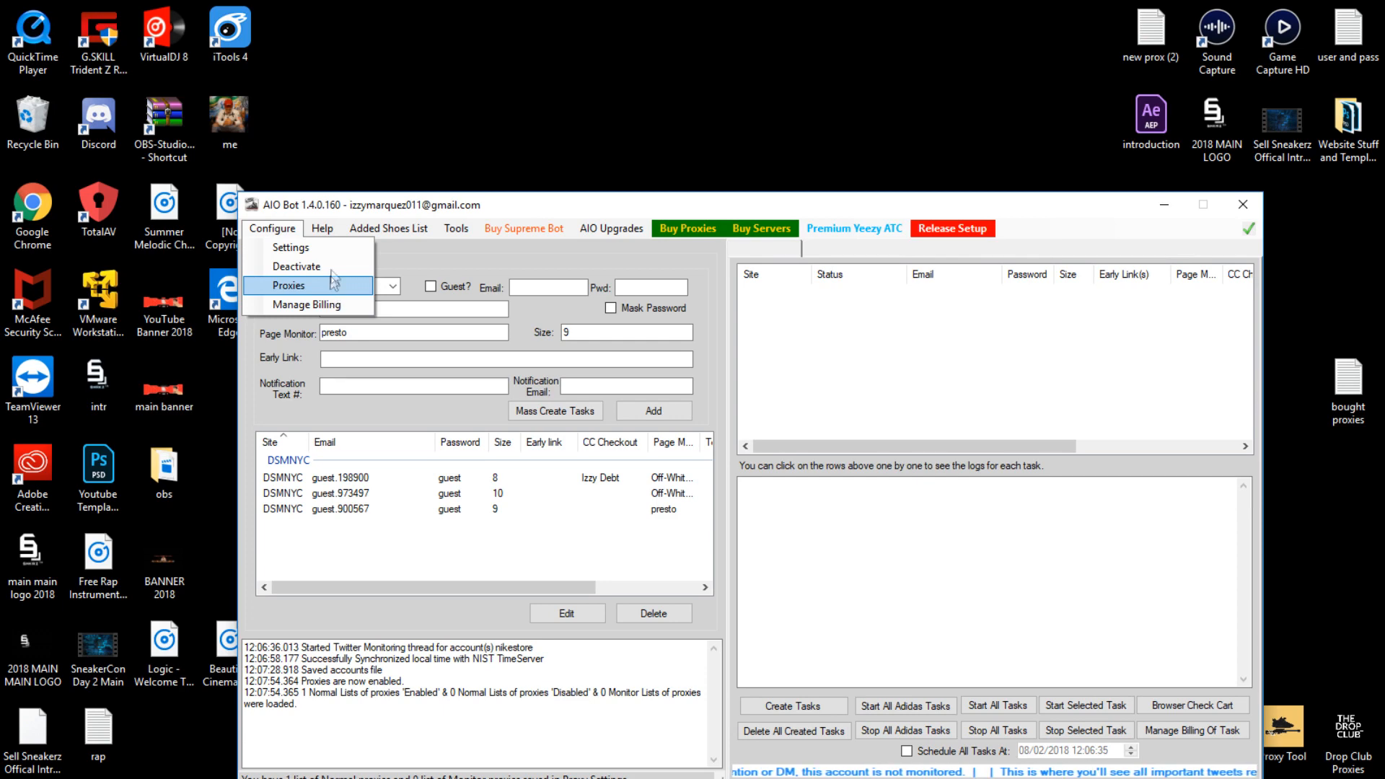
{"action": "left_click", "coordinate": [455, 228]}
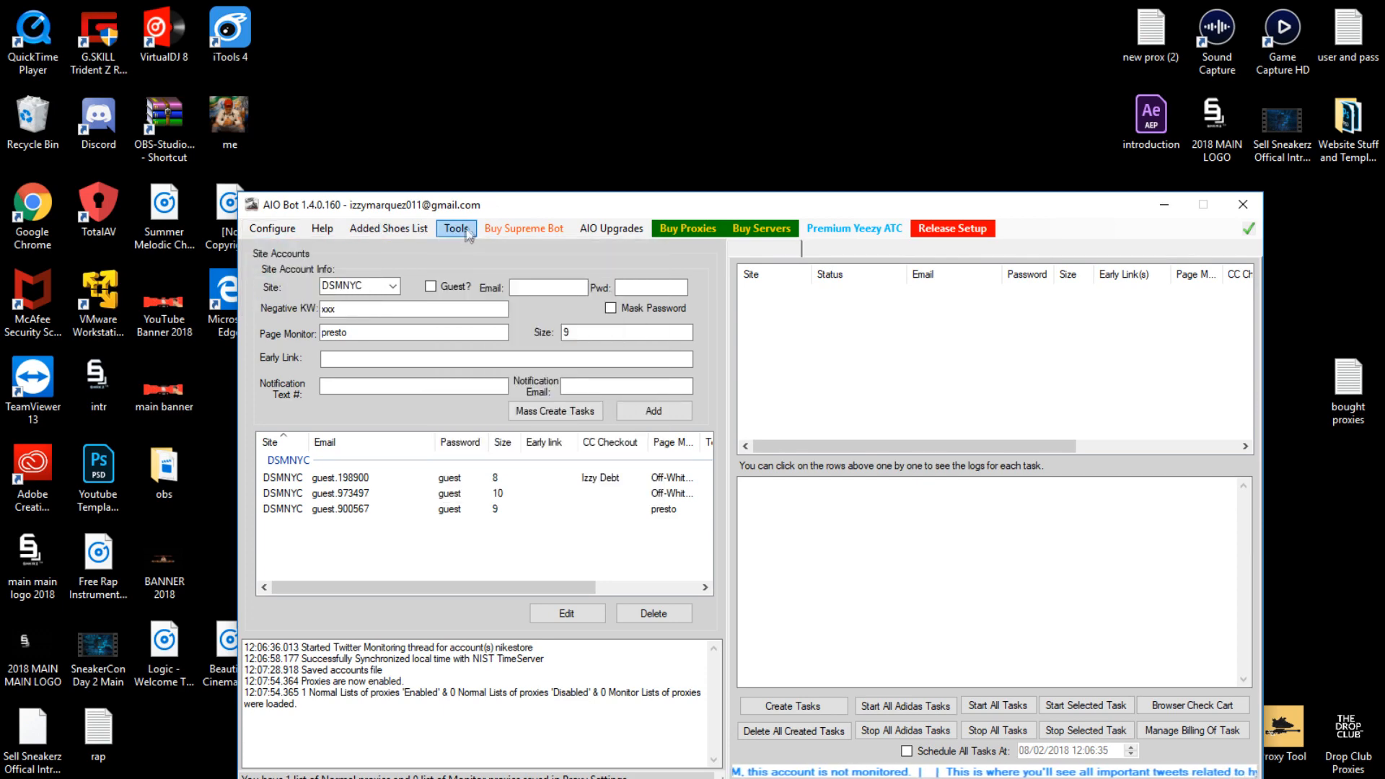
{"action": "left_click", "coordinate": [456, 228]}
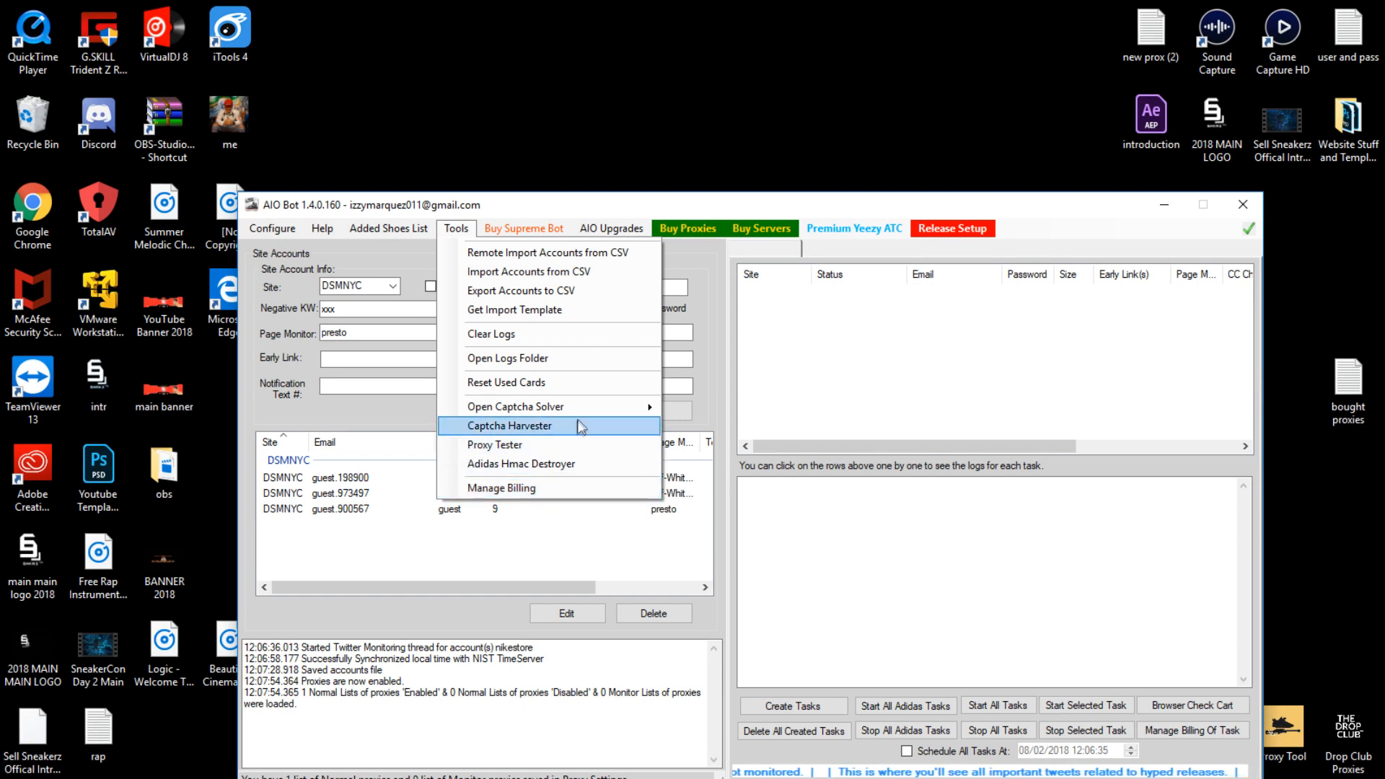
{"action": "mouse_move", "coordinate": [515, 406]}
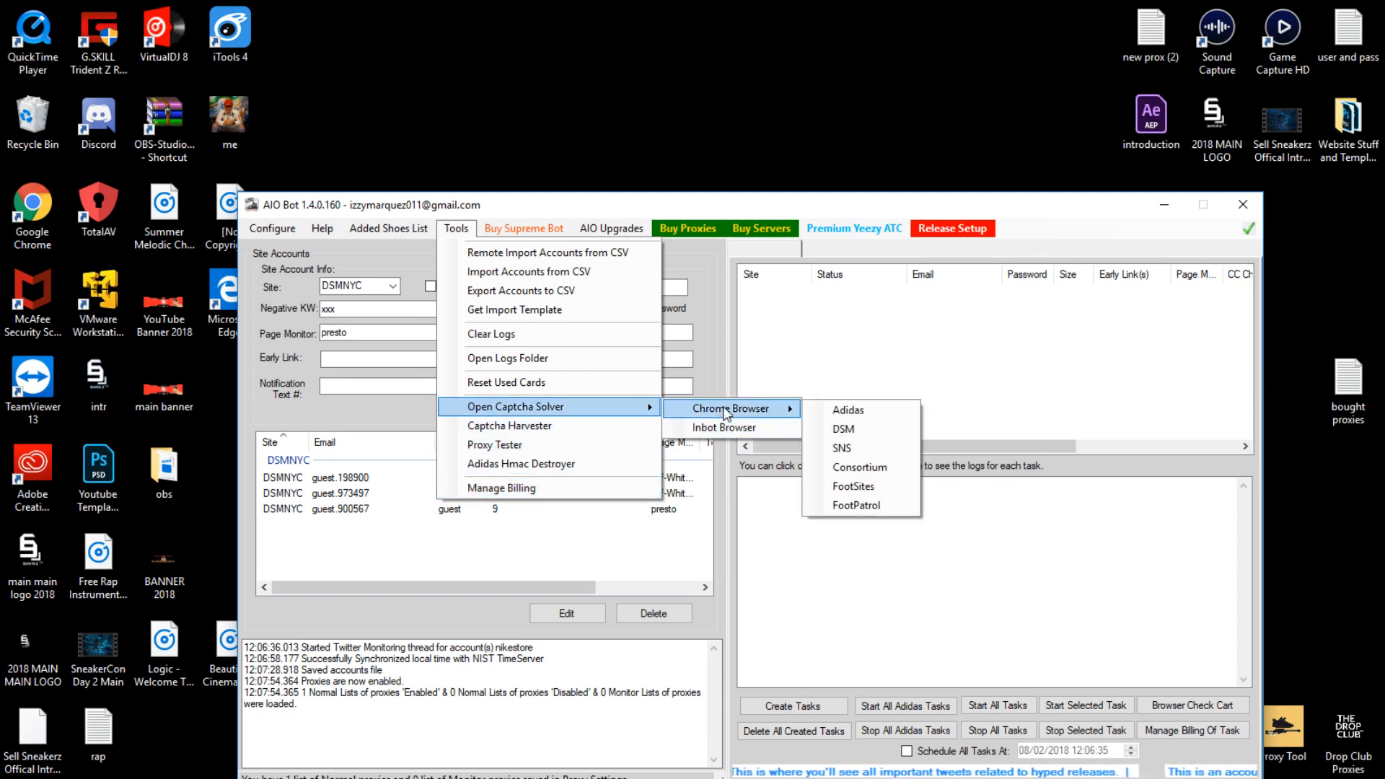
{"action": "mouse_move", "coordinate": [843, 432]}
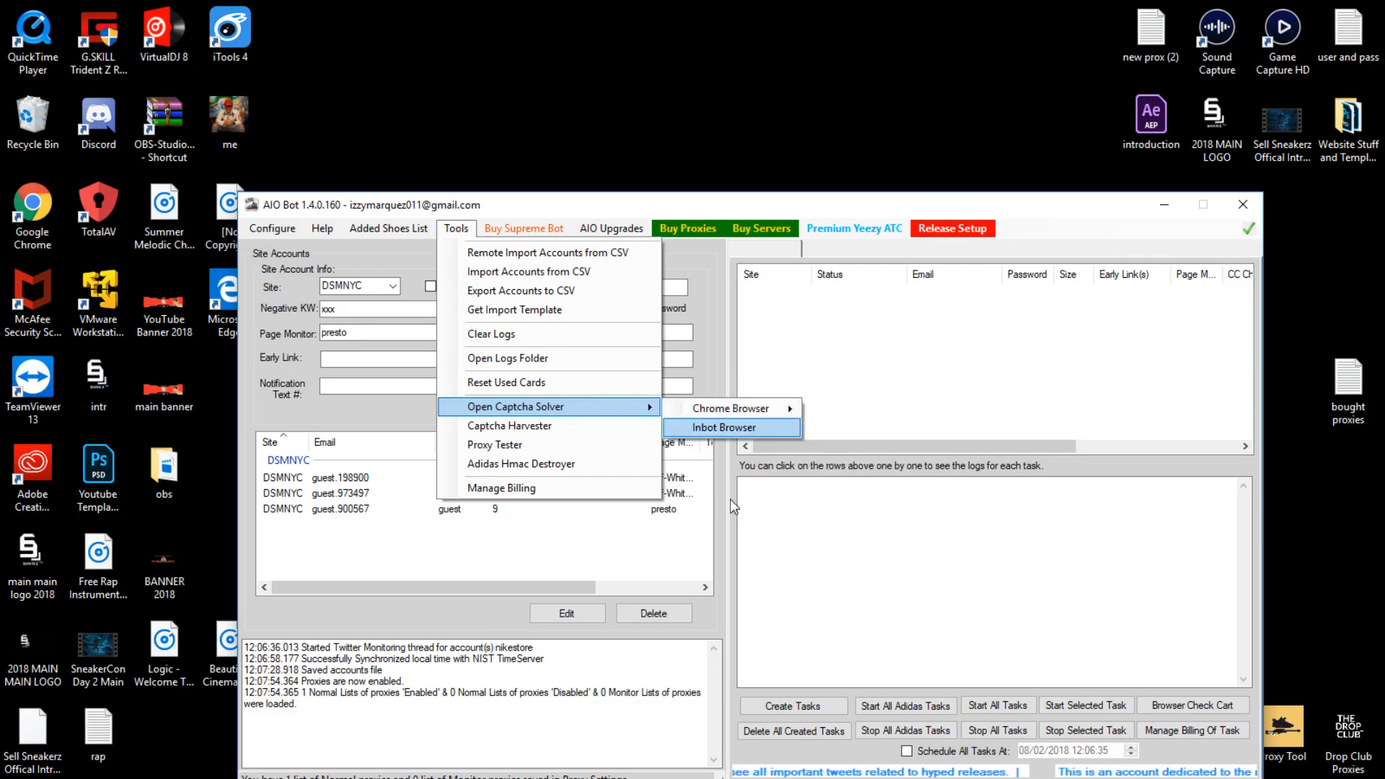
{"action": "left_click", "coordinate": [724, 427]}
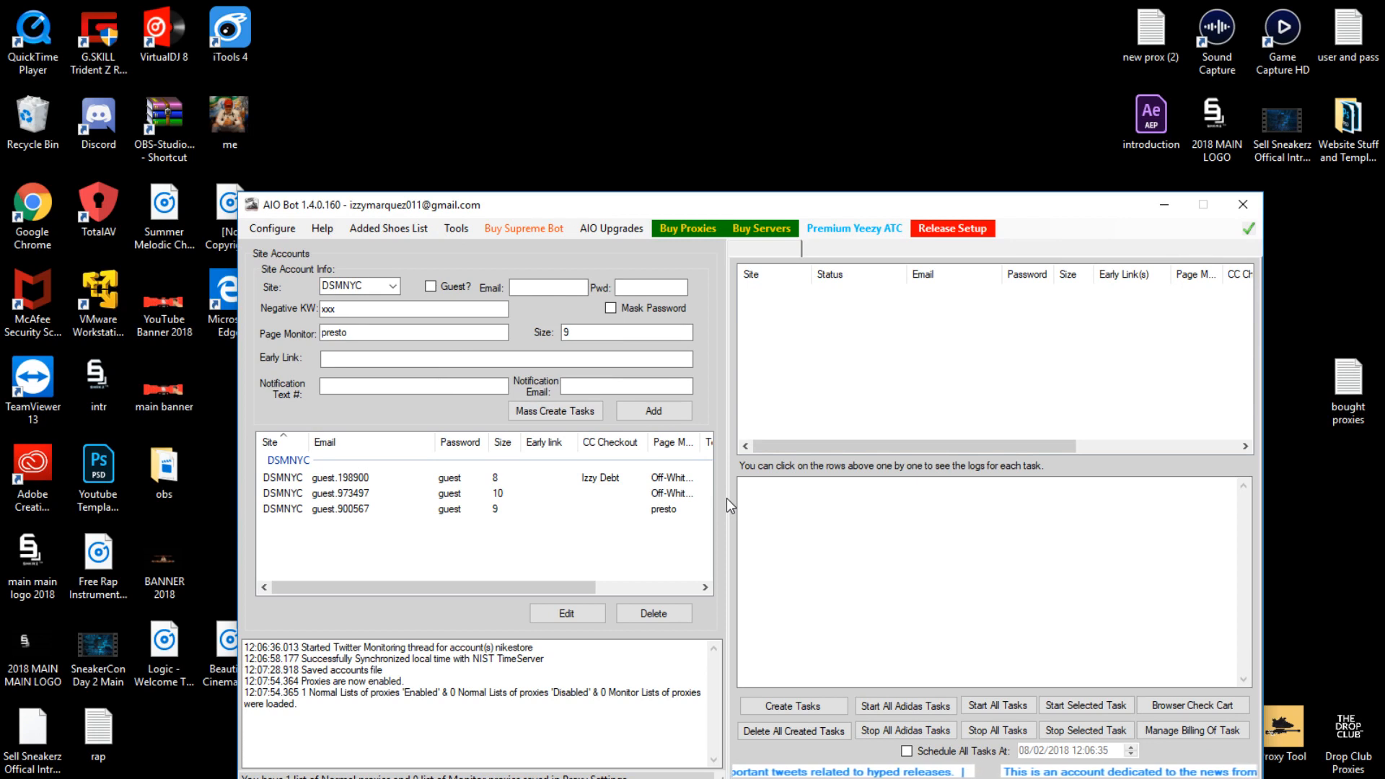